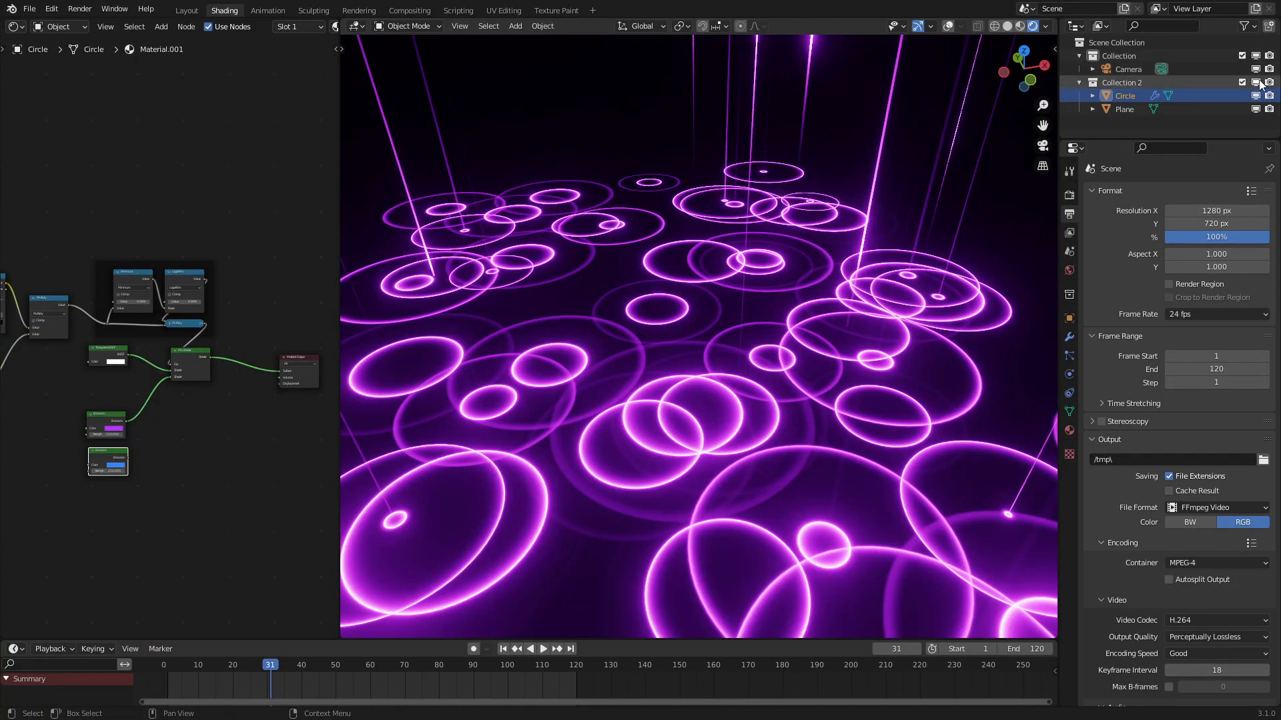
Step: Hide the collection holding the existing puddle rings and plane
{"action": "left_click", "coordinate": [514, 26]}
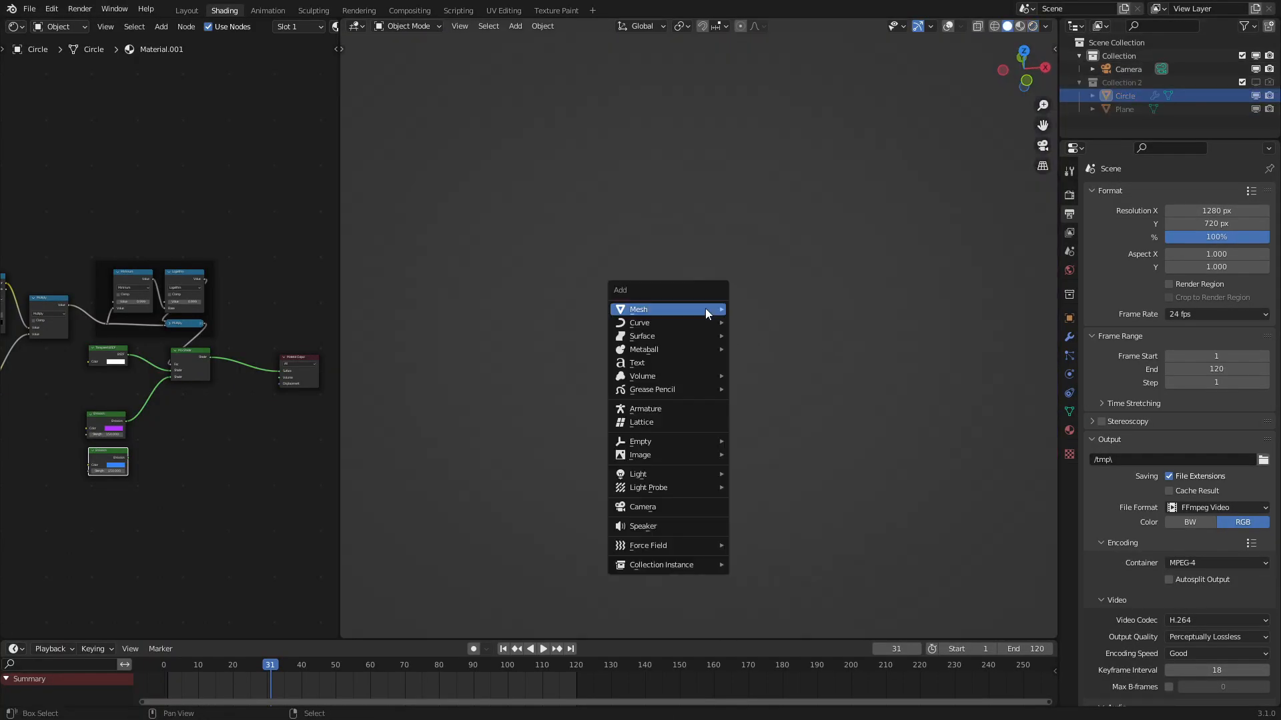
{"action": "mouse_move", "coordinate": [637, 308]}
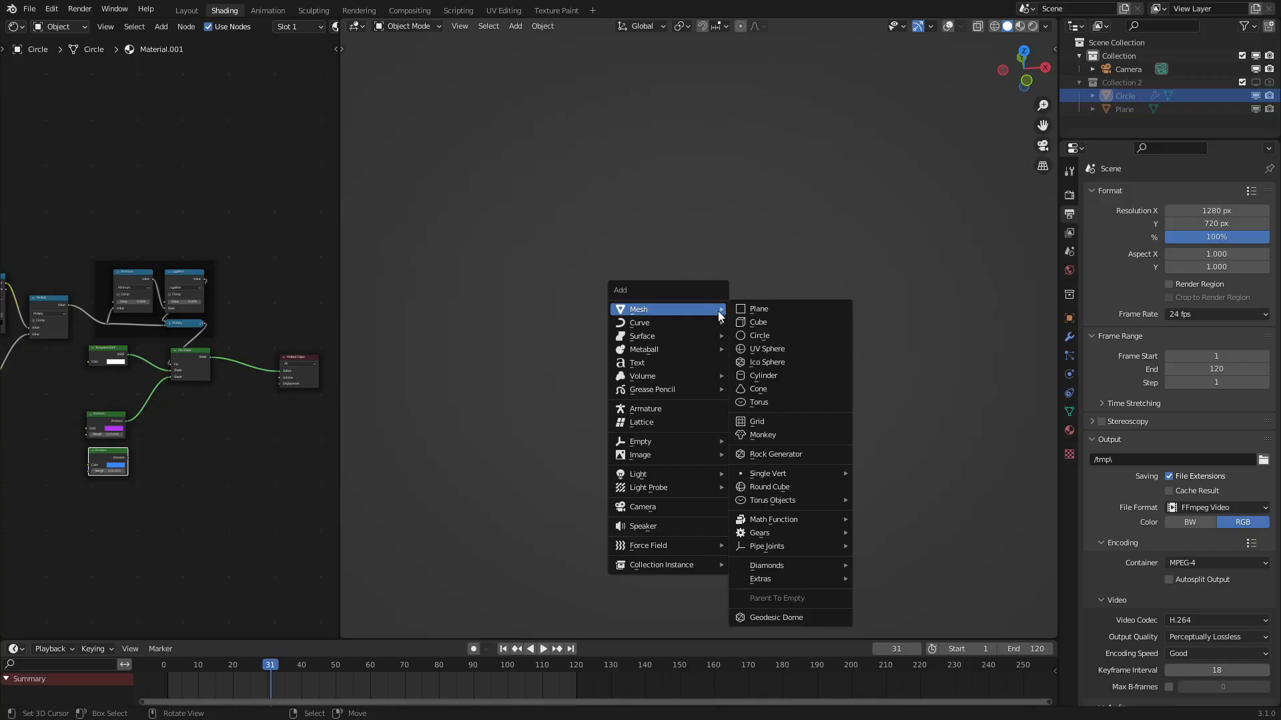
Step: Add a circle, collapse its inner ring to a centre point and extrude a thin streak upward
{"action": "left_click", "coordinate": [758, 335]}
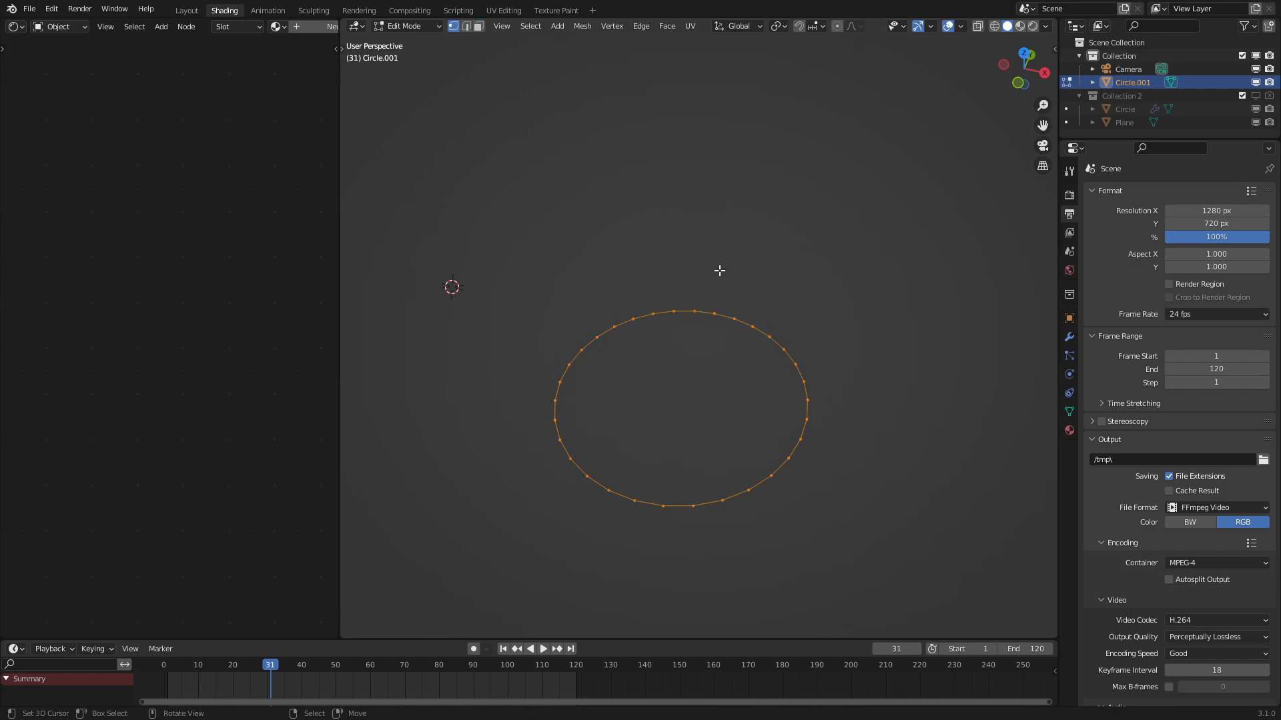
{"action": "mouse_move", "coordinate": [728, 399]}
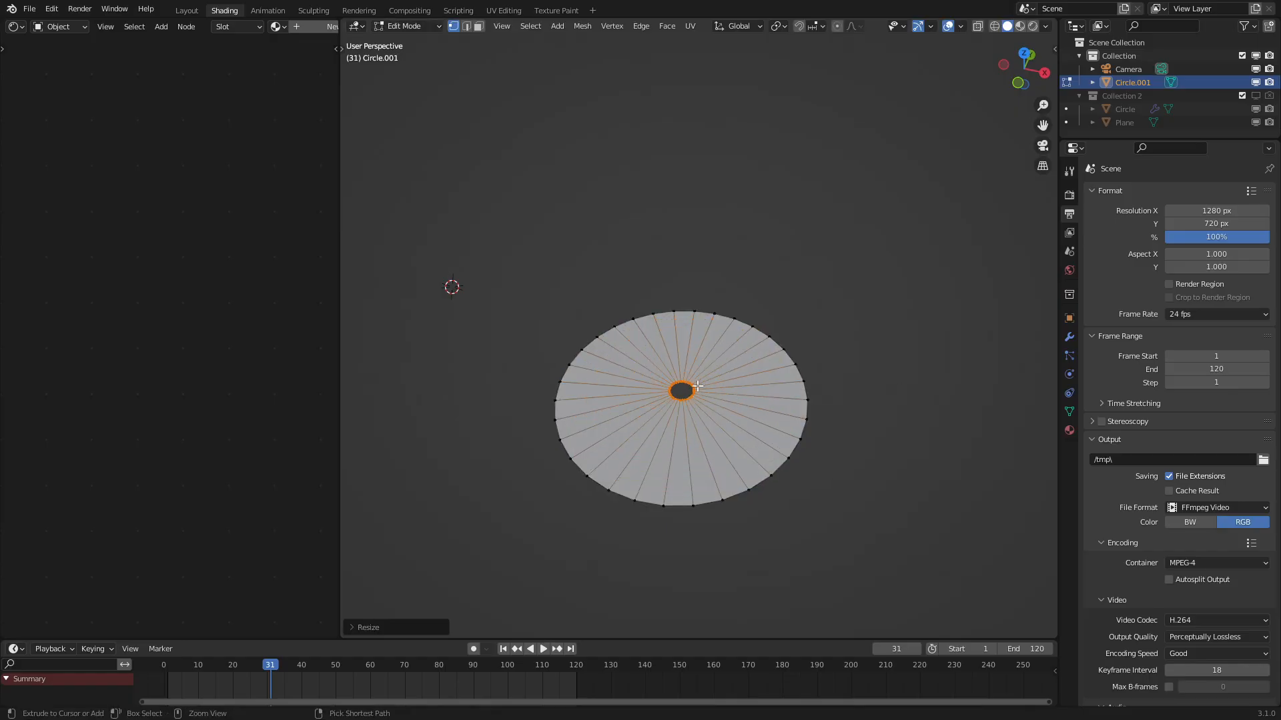
{"action": "key", "text": "s"}
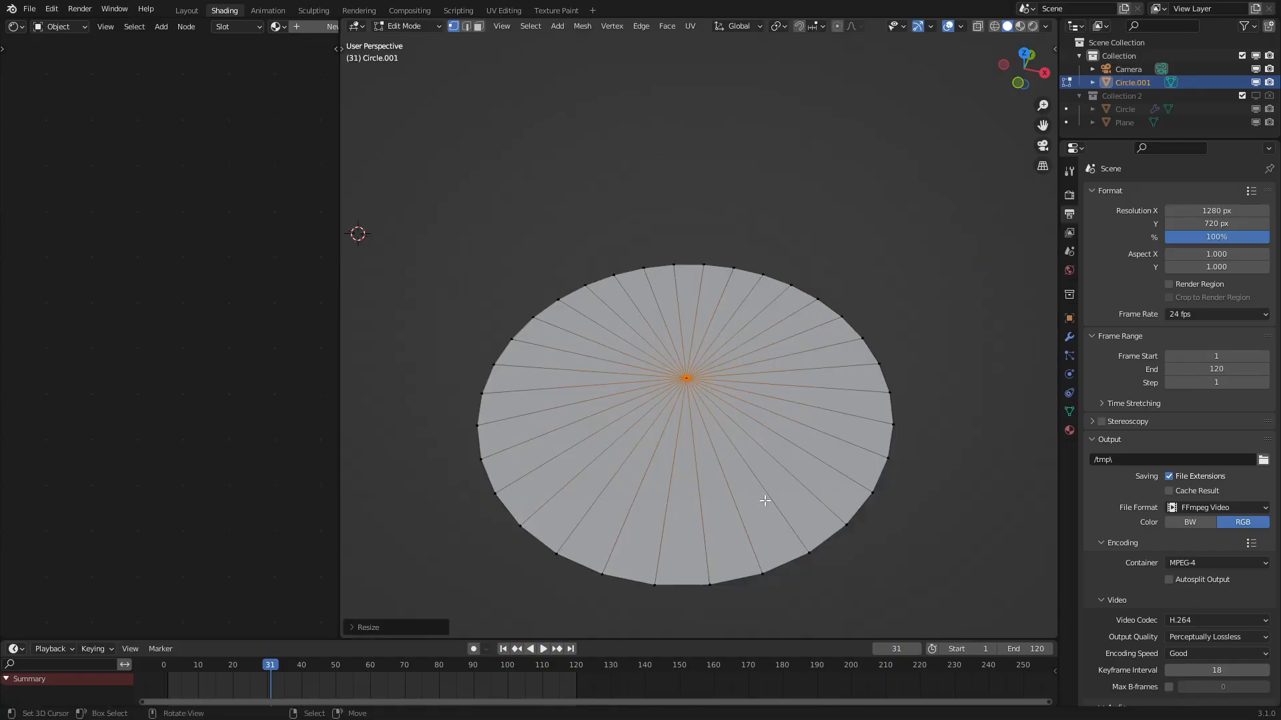
{"action": "left_click_drag", "start_coordinate": [686, 377], "coordinate": [689, 176]}
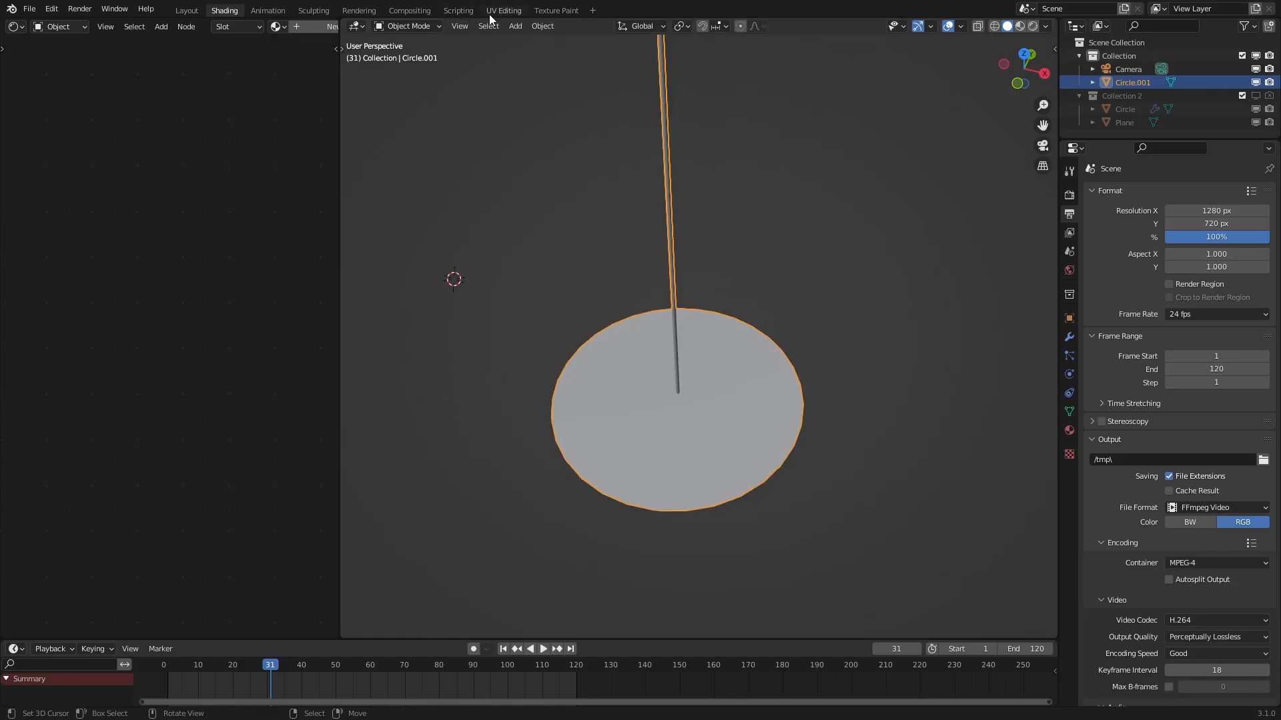
Step: In the UV Editing workspace, reset the disc's UVs then unwrap with Follow Active Quads
{"action": "left_click", "coordinate": [503, 9]}
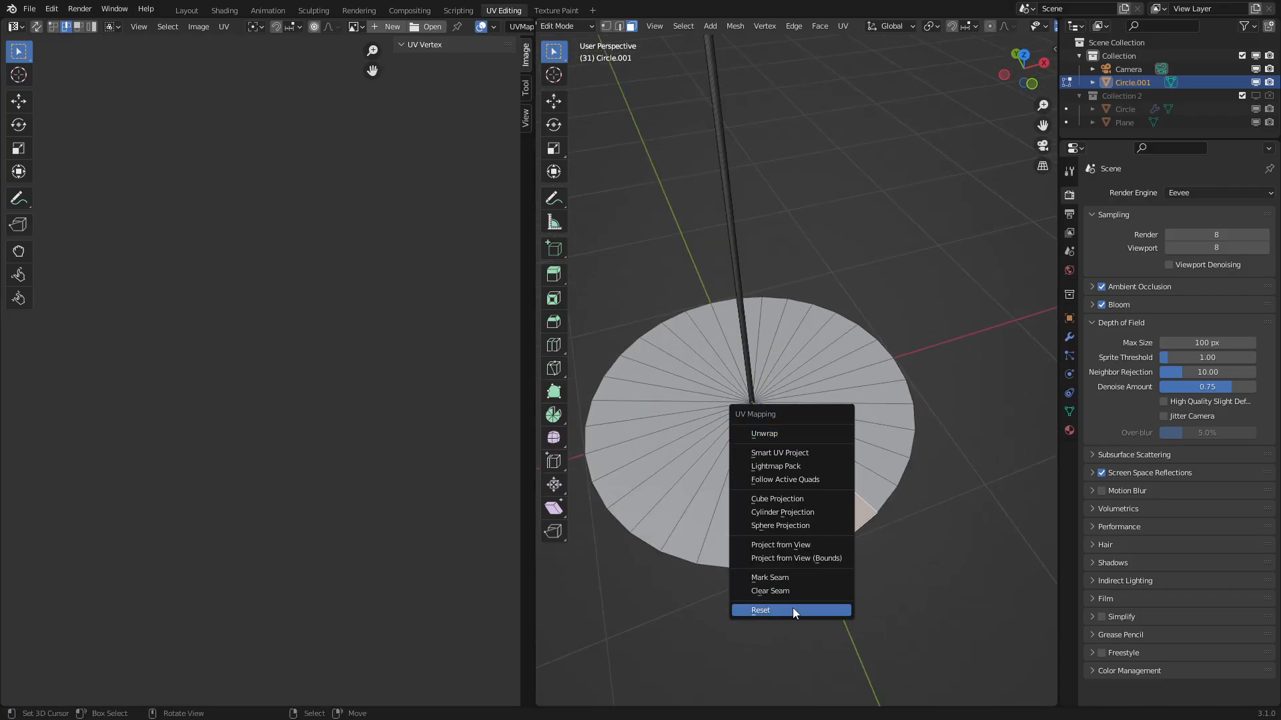
{"action": "left_click", "coordinate": [759, 609]}
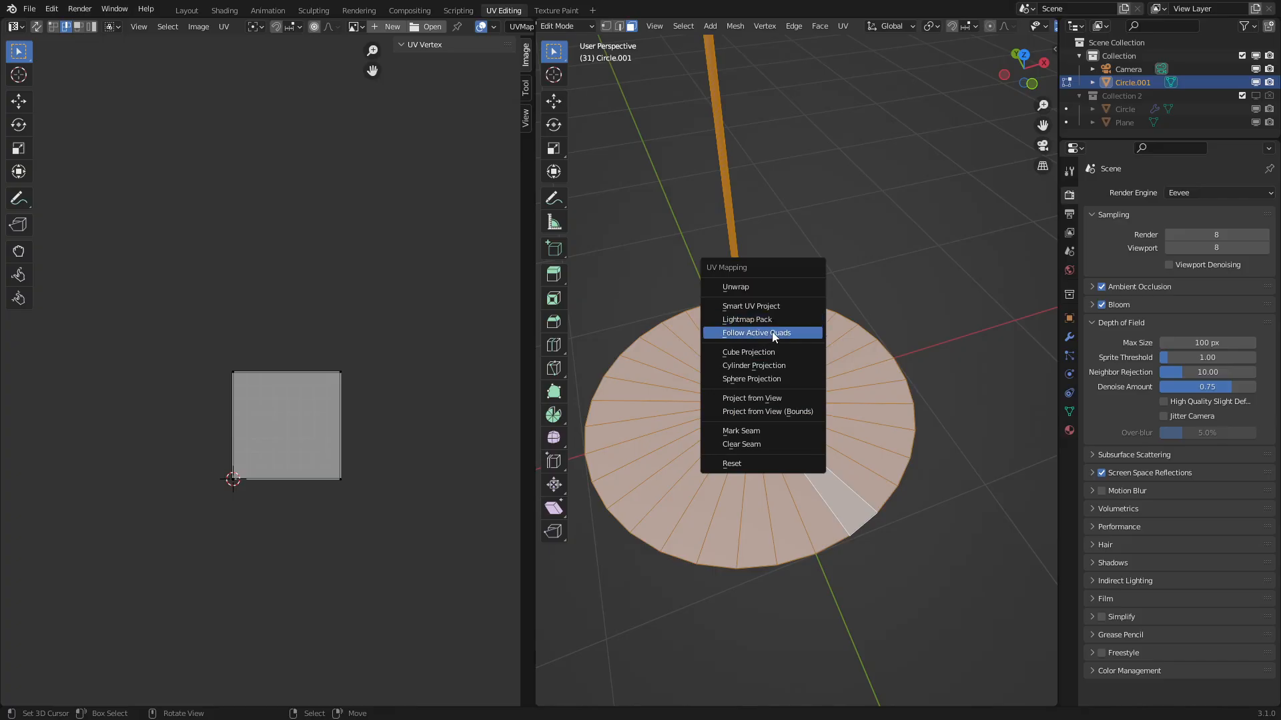
{"action": "mouse_move", "coordinate": [755, 332]}
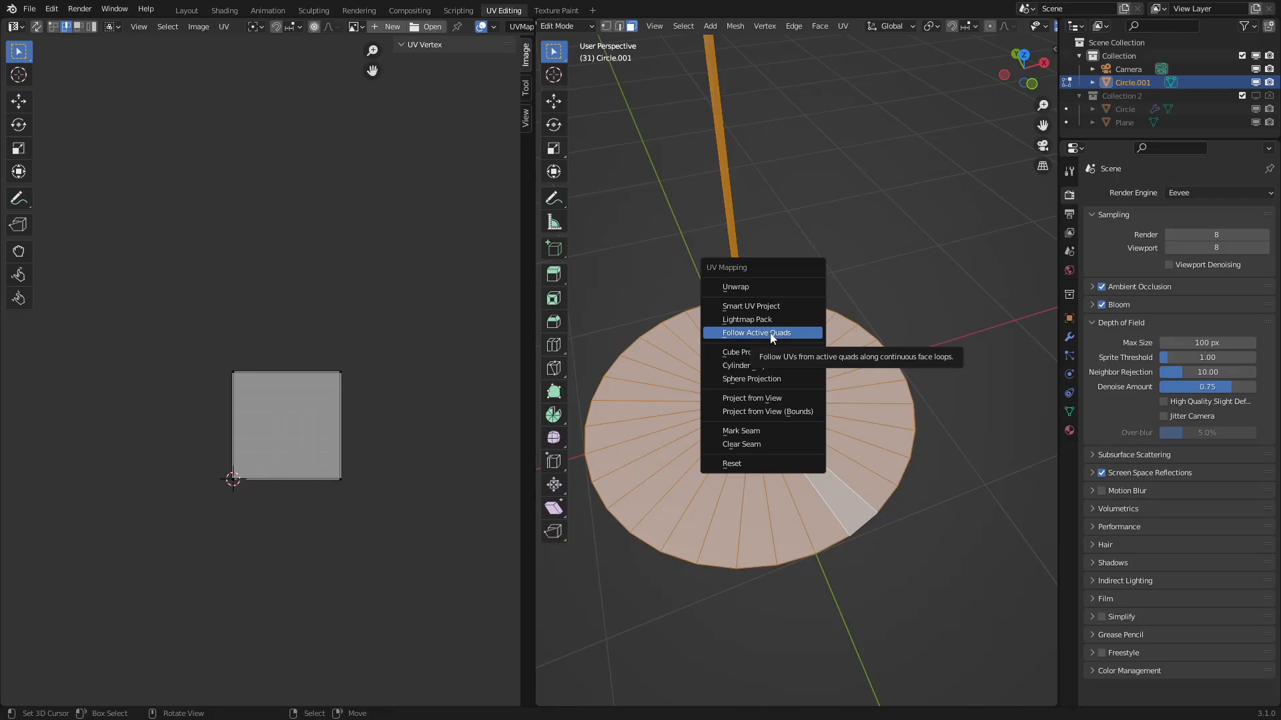
{"action": "left_click", "coordinate": [755, 332]}
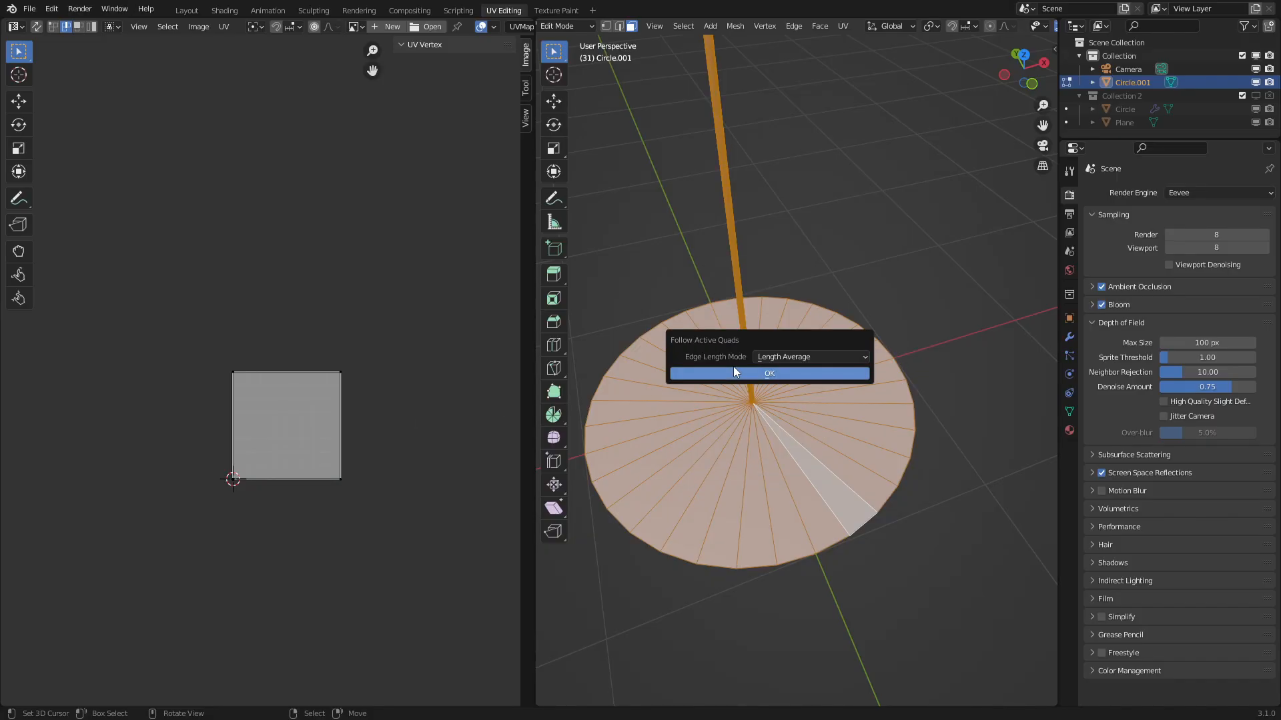
{"action": "mouse_move", "coordinate": [729, 377]}
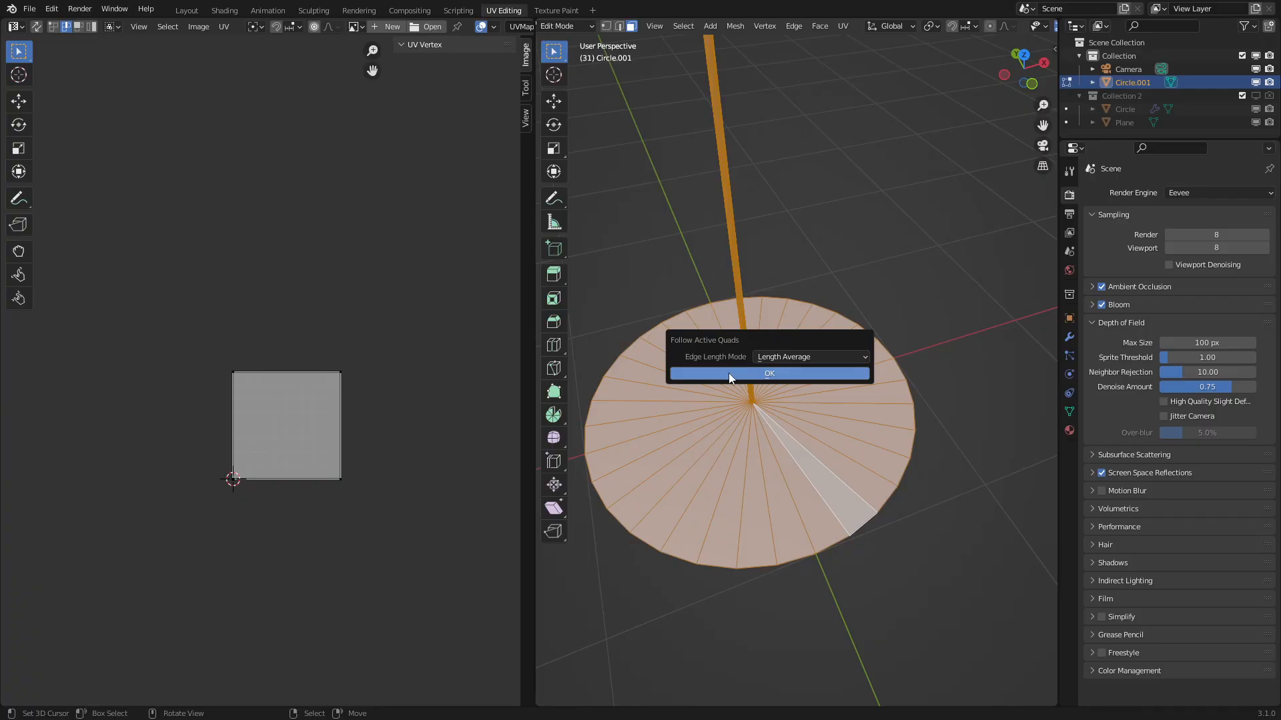
{"action": "left_click", "coordinate": [768, 374]}
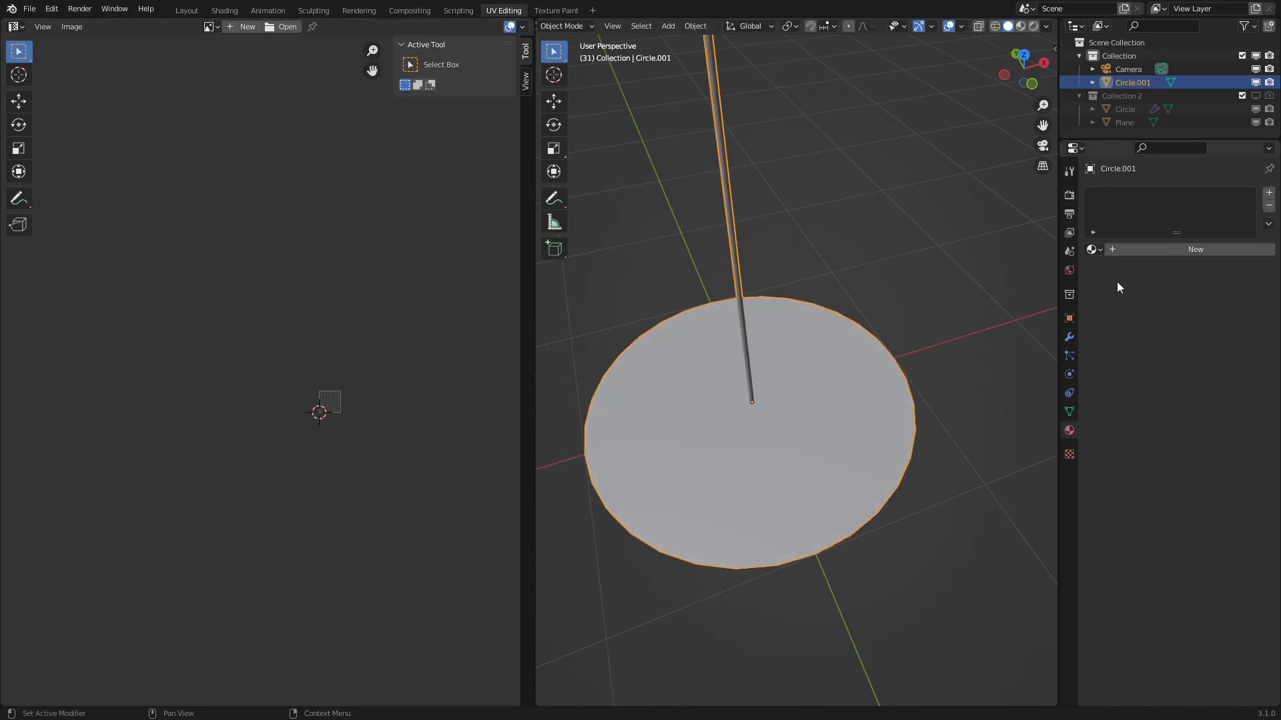
Step: Create a new material and wire a UV Map input node into its shader
{"action": "left_click", "coordinate": [222, 10]}
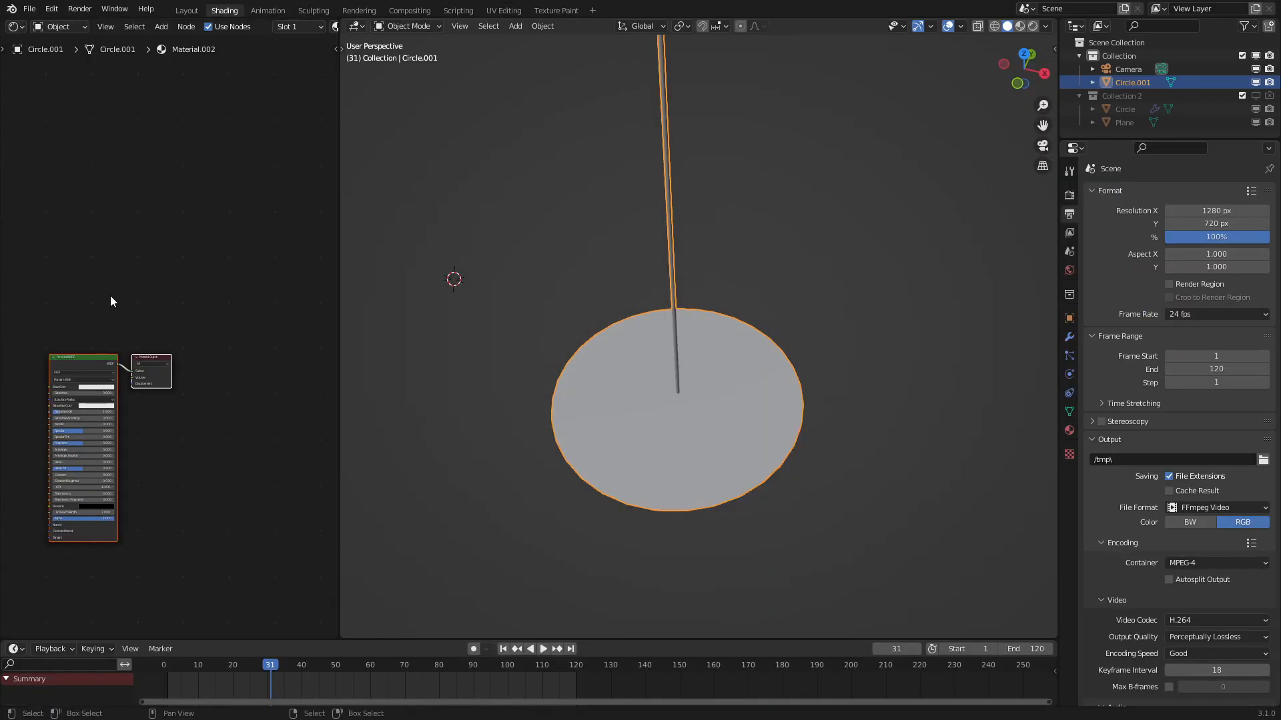
{"action": "left_click", "coordinate": [41, 315]}
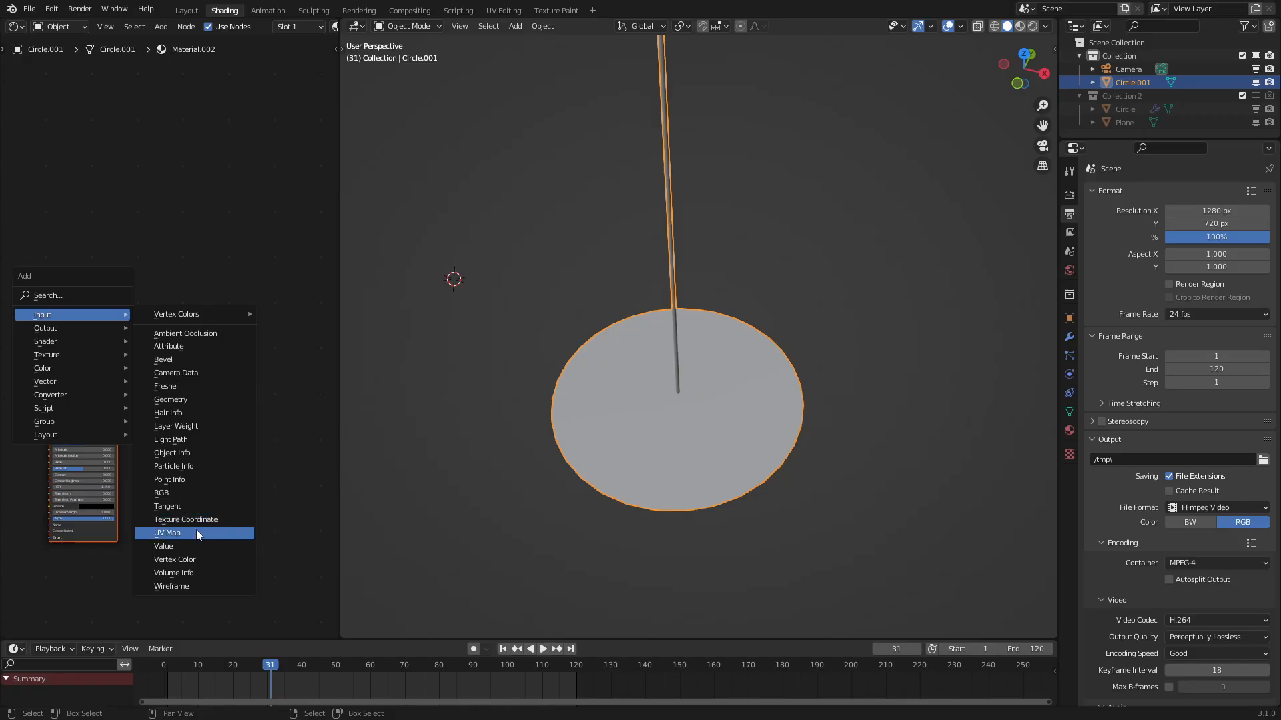
{"action": "left_click", "coordinate": [167, 532]}
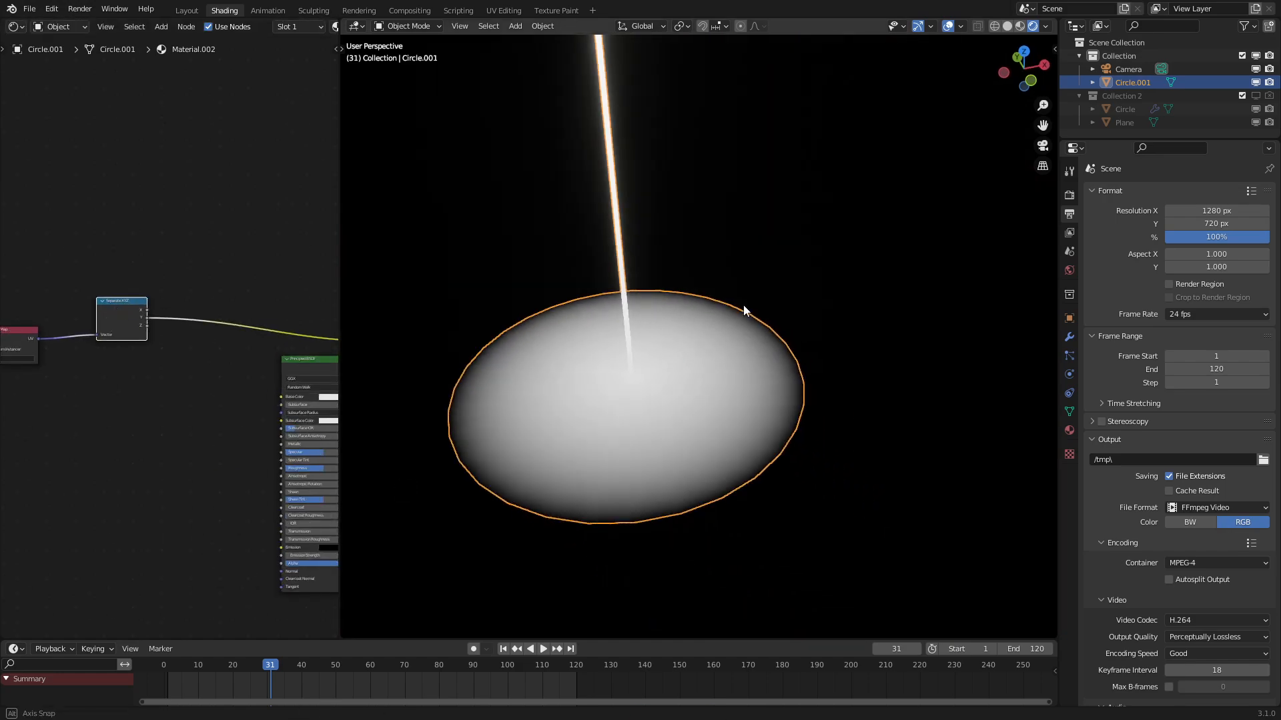
{"action": "left_click_drag", "start_coordinate": [743, 311], "coordinate": [864, 519]}
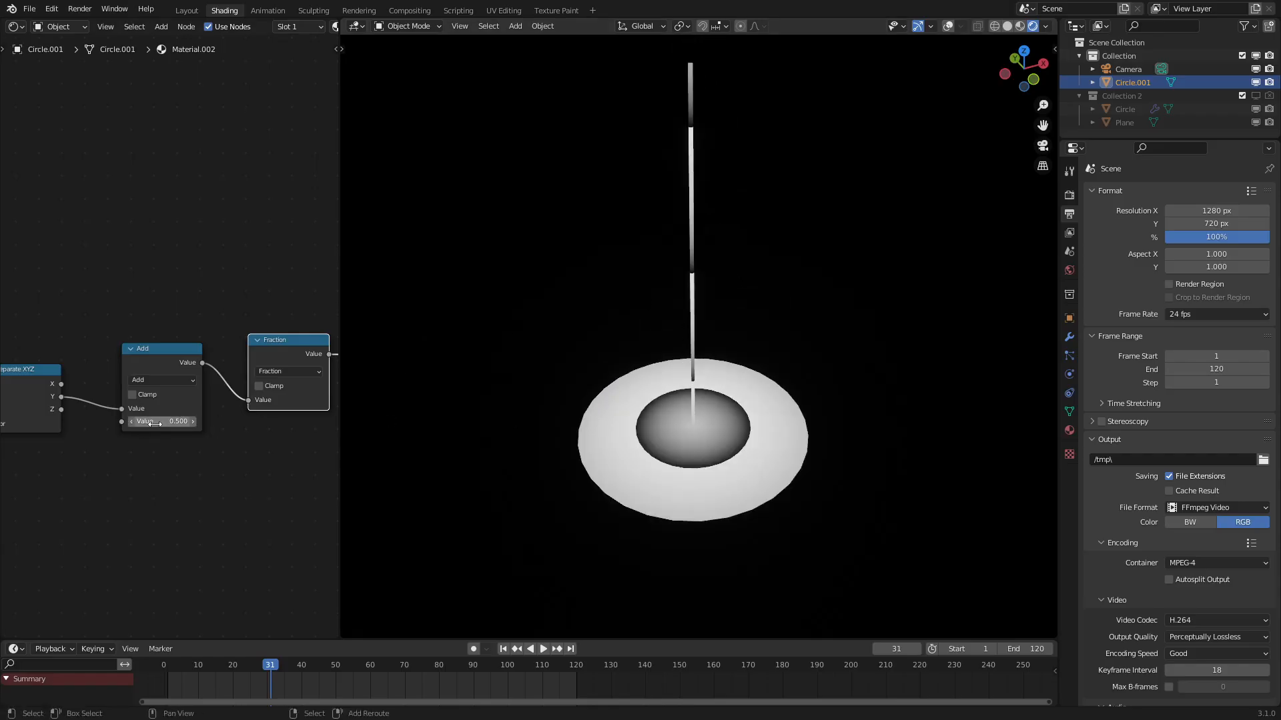
Step: Drive the Add node's value with a #frame expression so the rings ripple, then pause playback
{"action": "left_click_drag", "start_coordinate": [143, 420], "coordinate": [180, 420]}
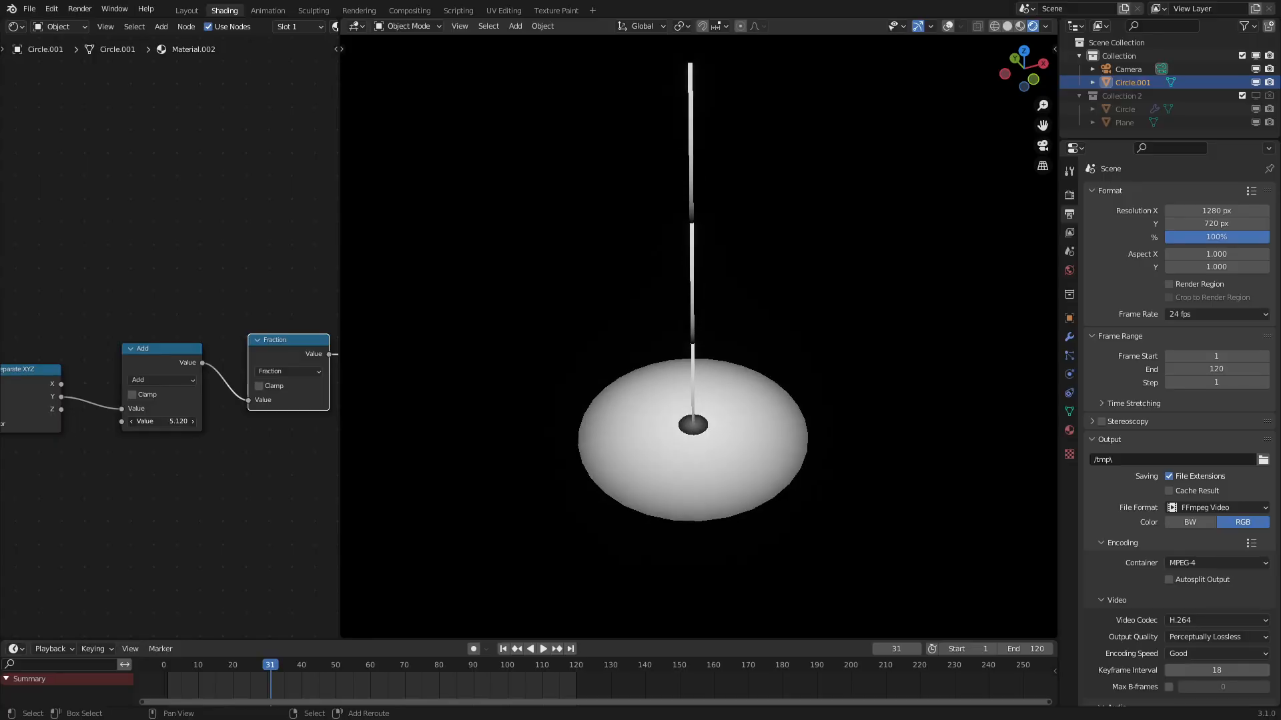
{"action": "double_click", "coordinate": [159, 421]}
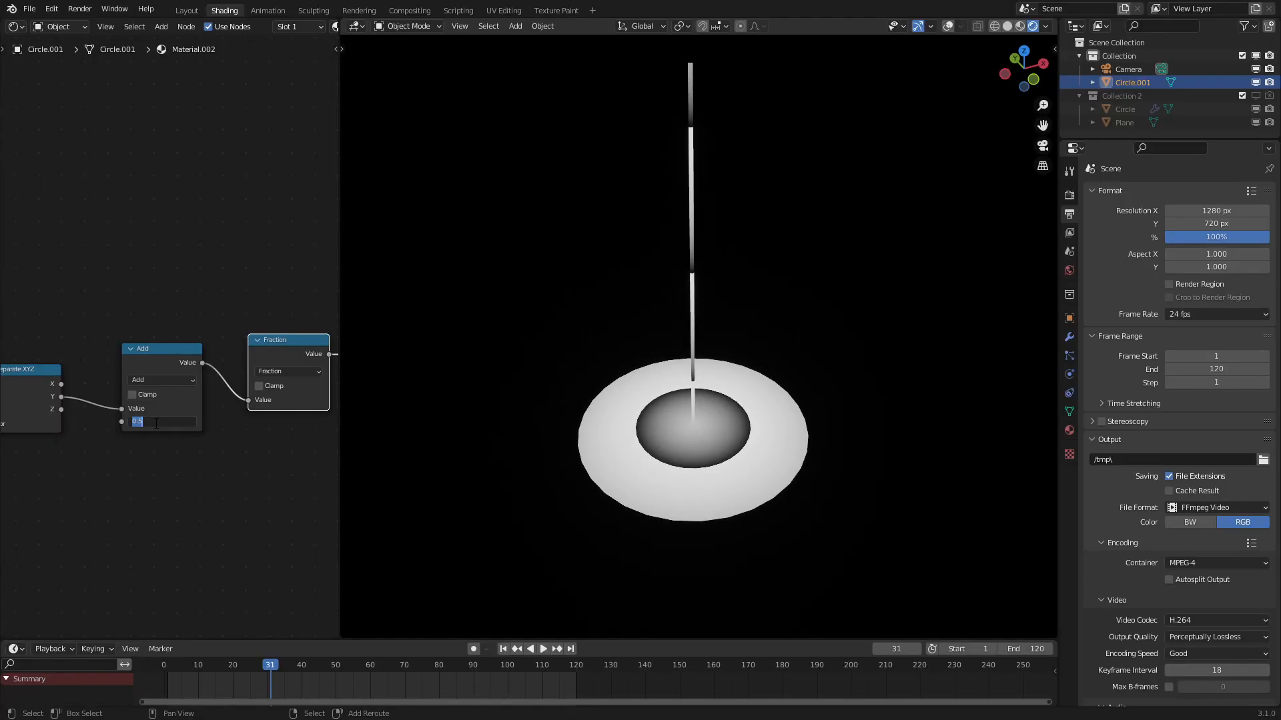
{"action": "type", "text": "#"}
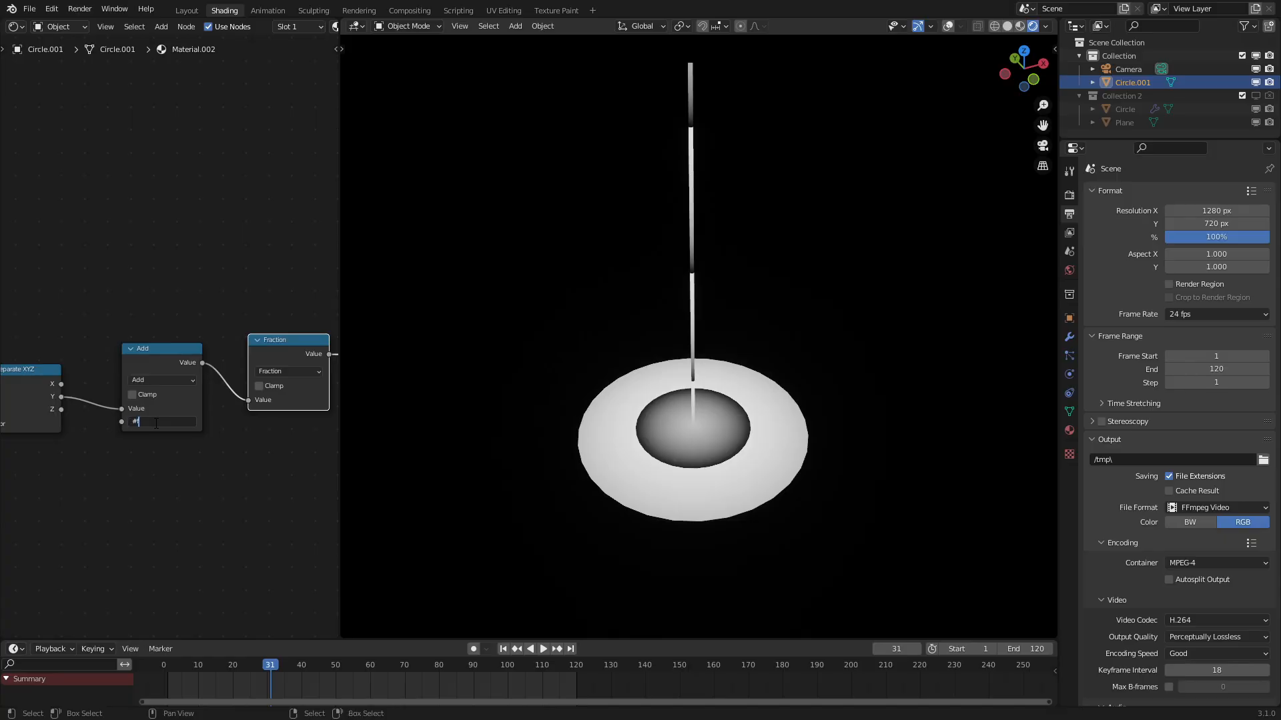
{"action": "type", "text": "frame"}
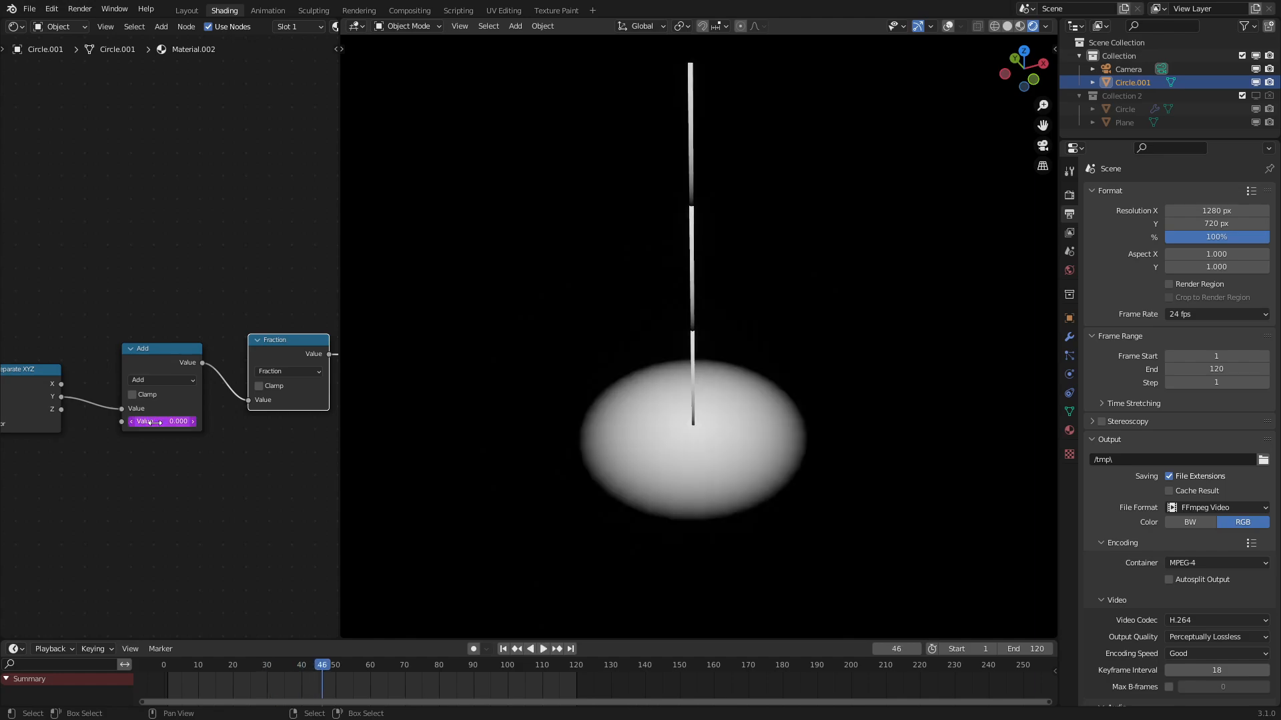
{"action": "left_click", "coordinate": [161, 420]}
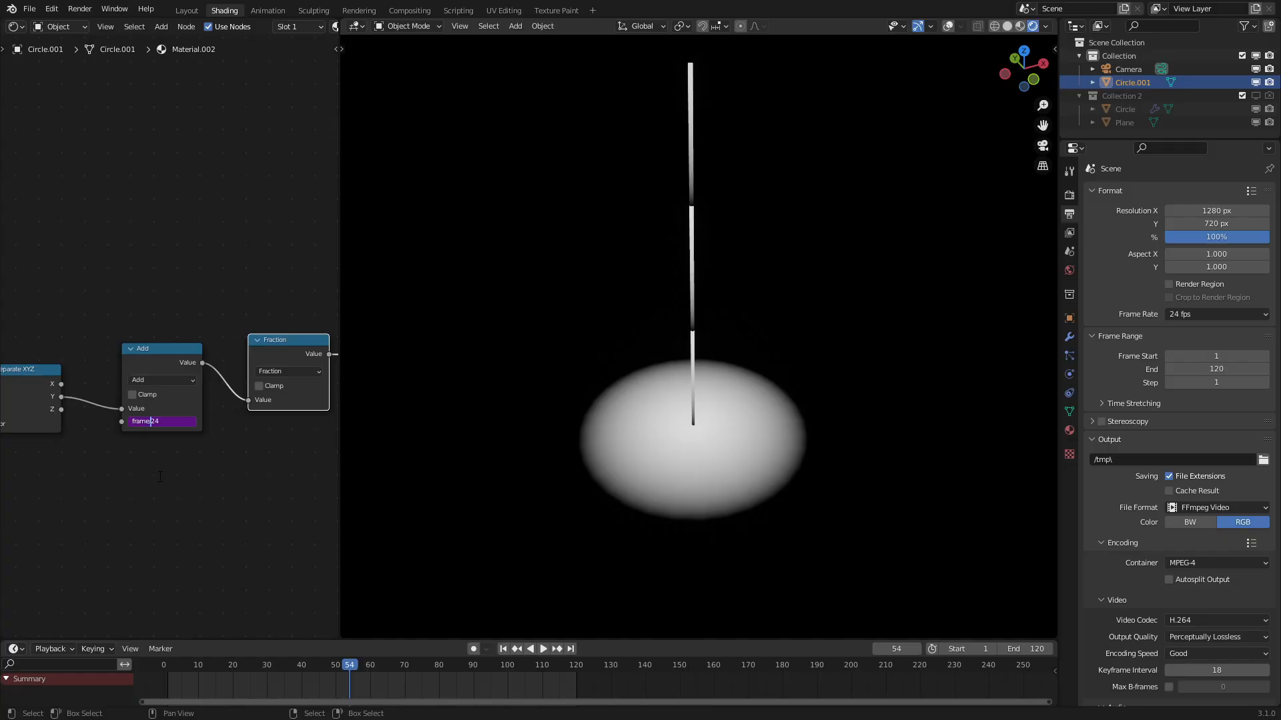
{"action": "left_click", "coordinate": [543, 649]}
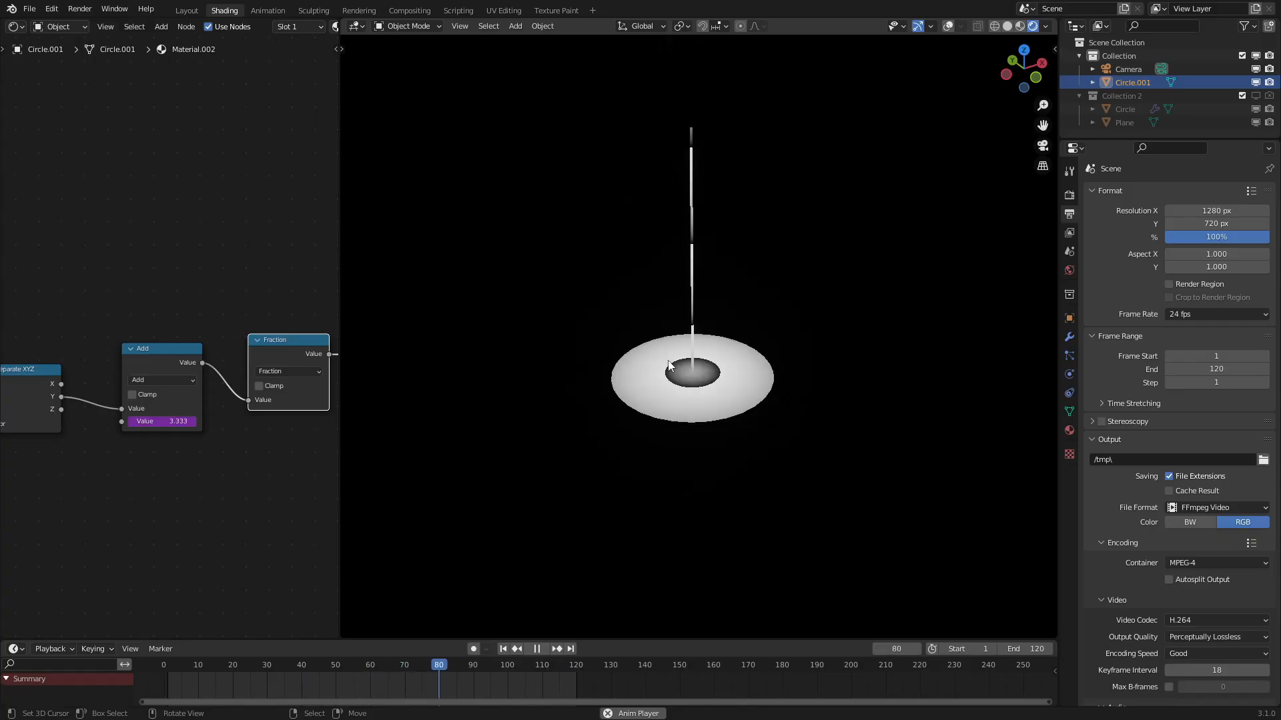
{"action": "left_click", "coordinate": [192, 664]}
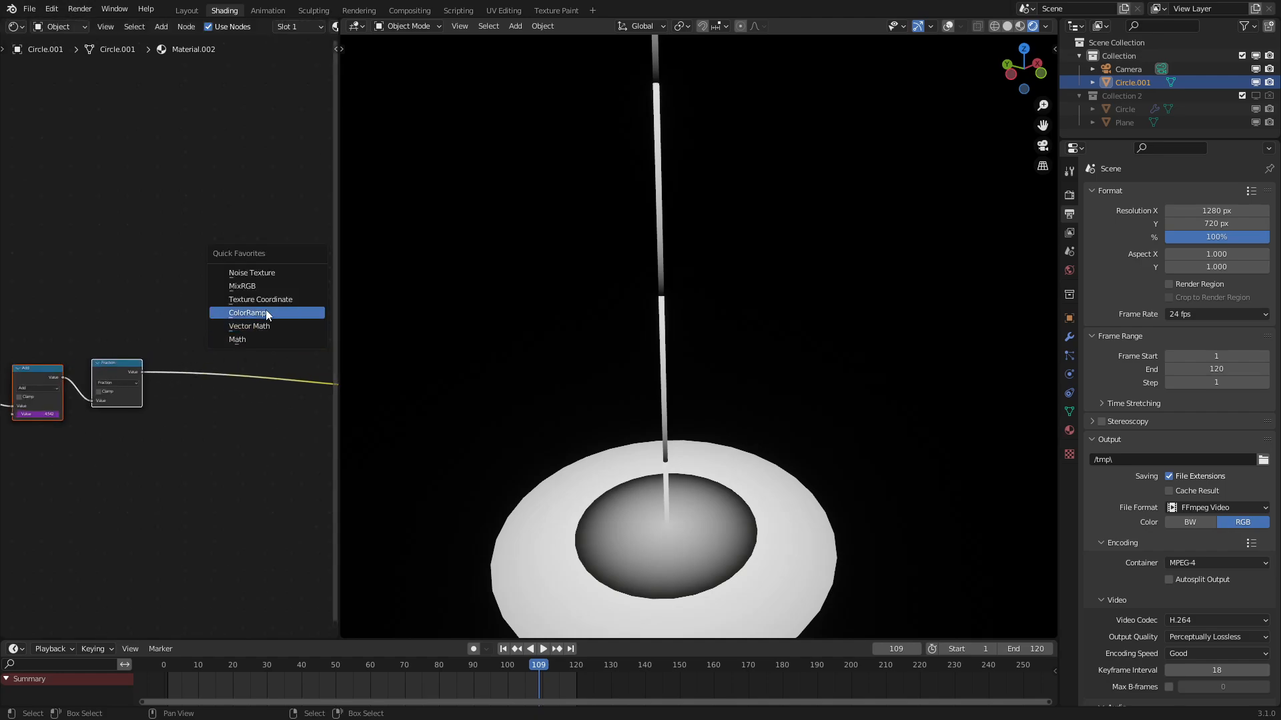
Step: Add a ColorRamp after the Fraction node with Ease interpolation and preview the animation
{"action": "left_click", "coordinate": [245, 313]}
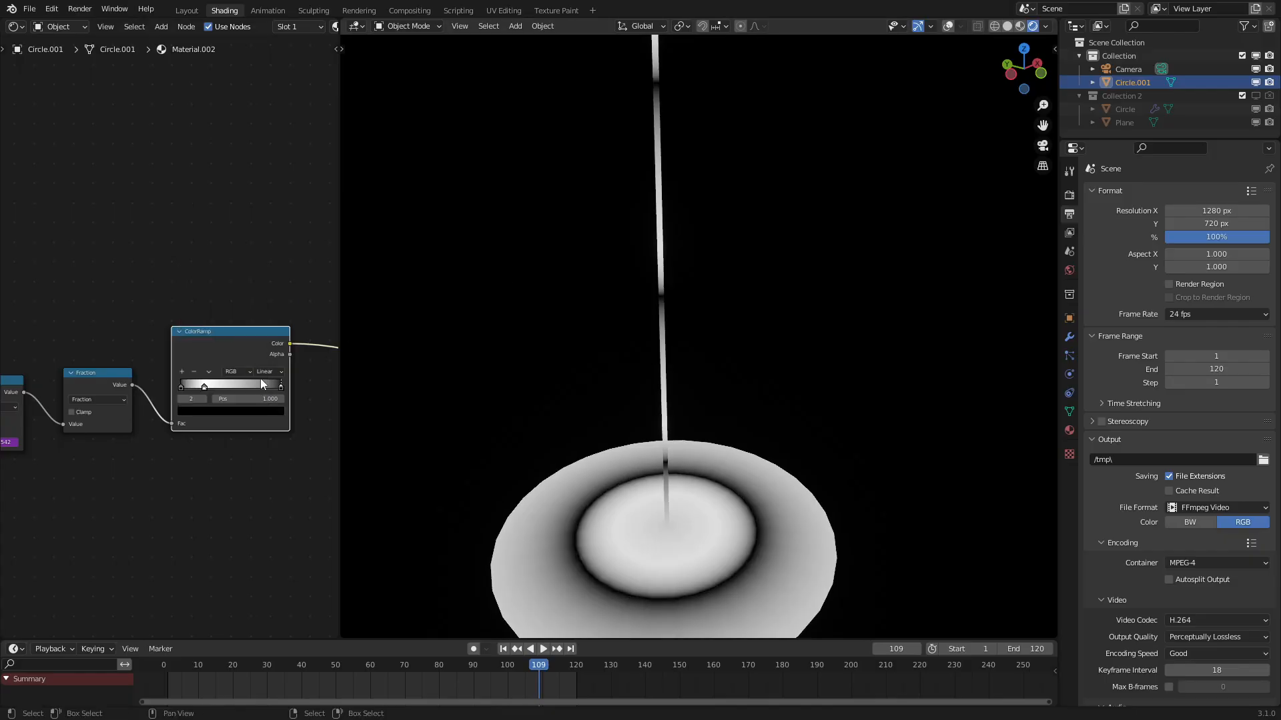
{"action": "left_click", "coordinate": [267, 372]}
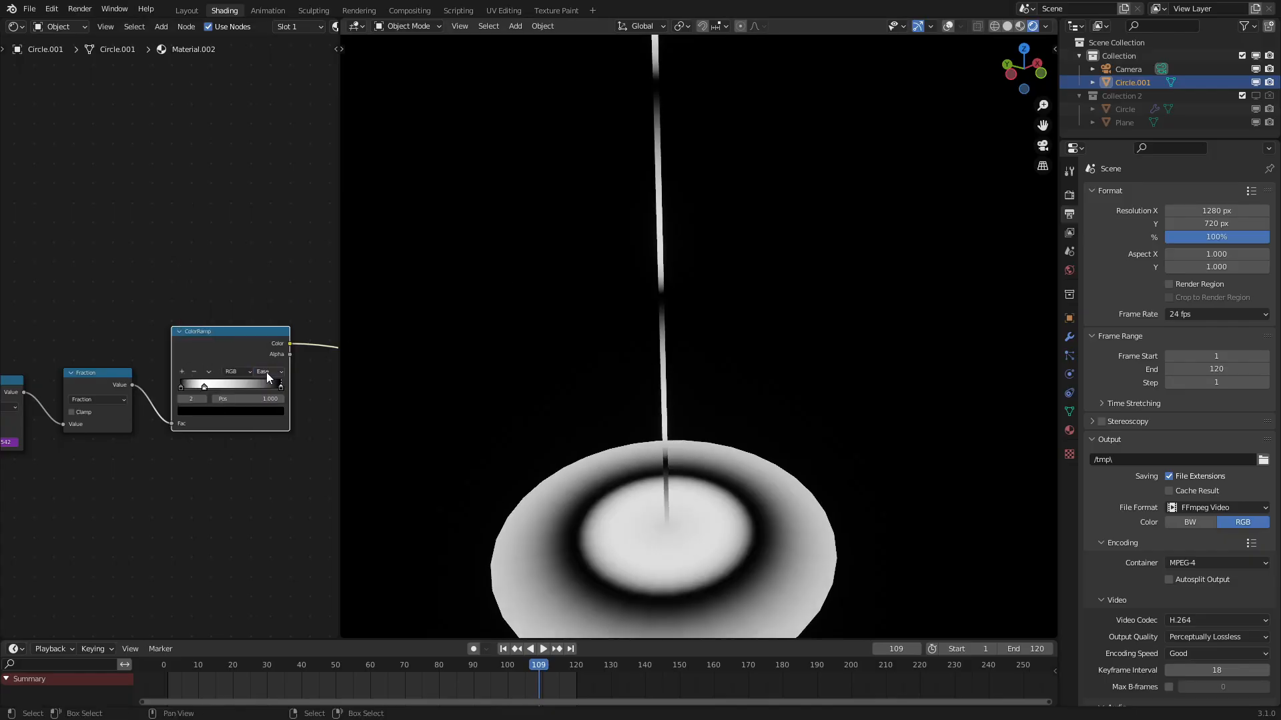
{"action": "left_click", "coordinate": [543, 648]}
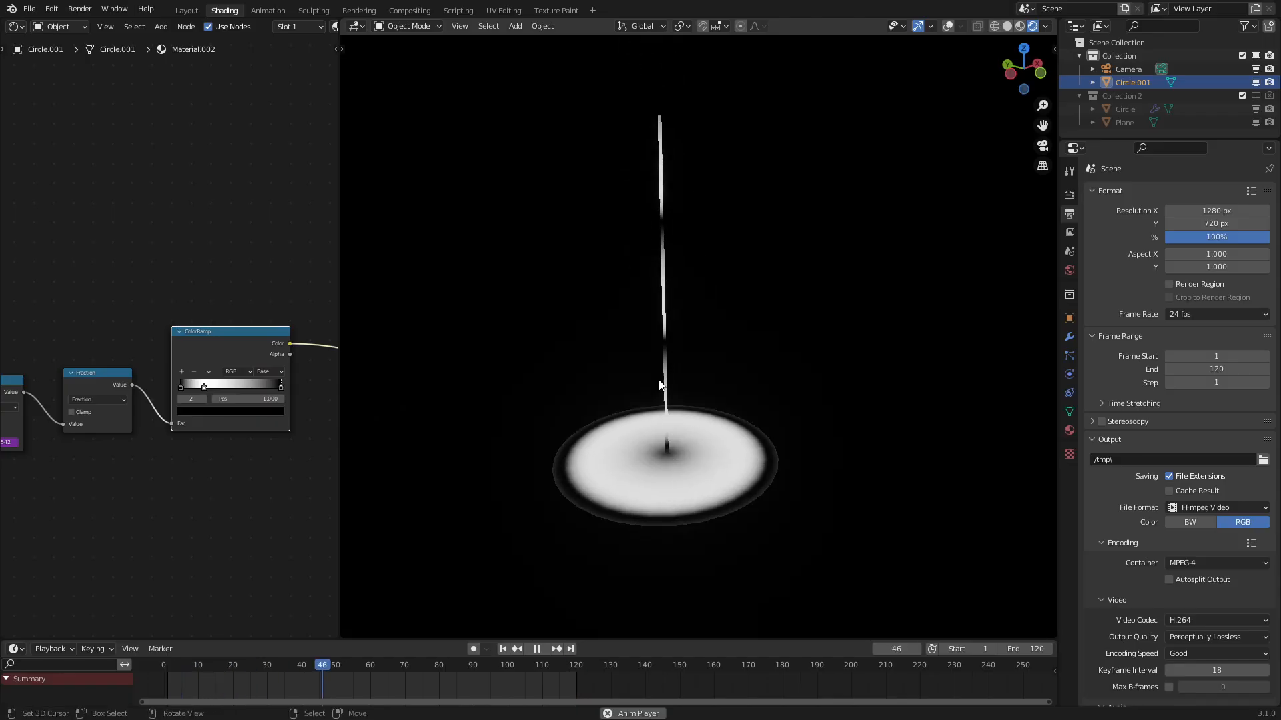
{"action": "left_click", "coordinate": [543, 649]}
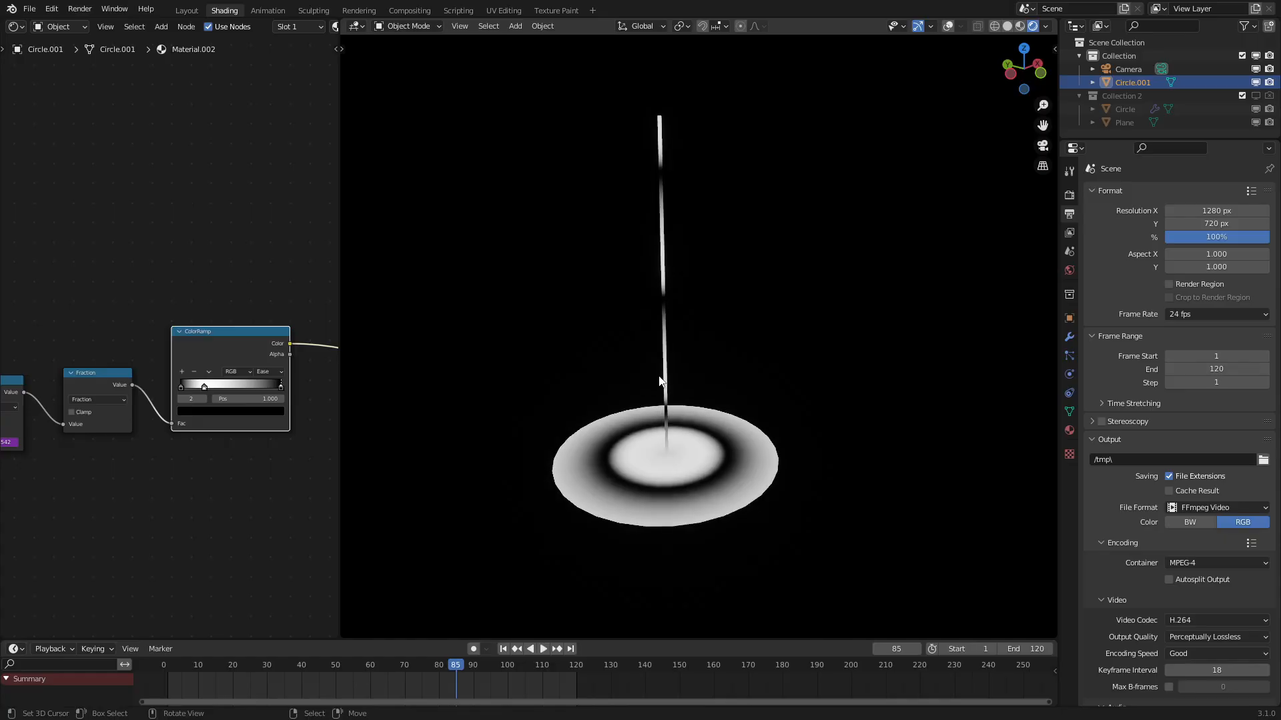
{"action": "left_click", "coordinate": [503, 10]}
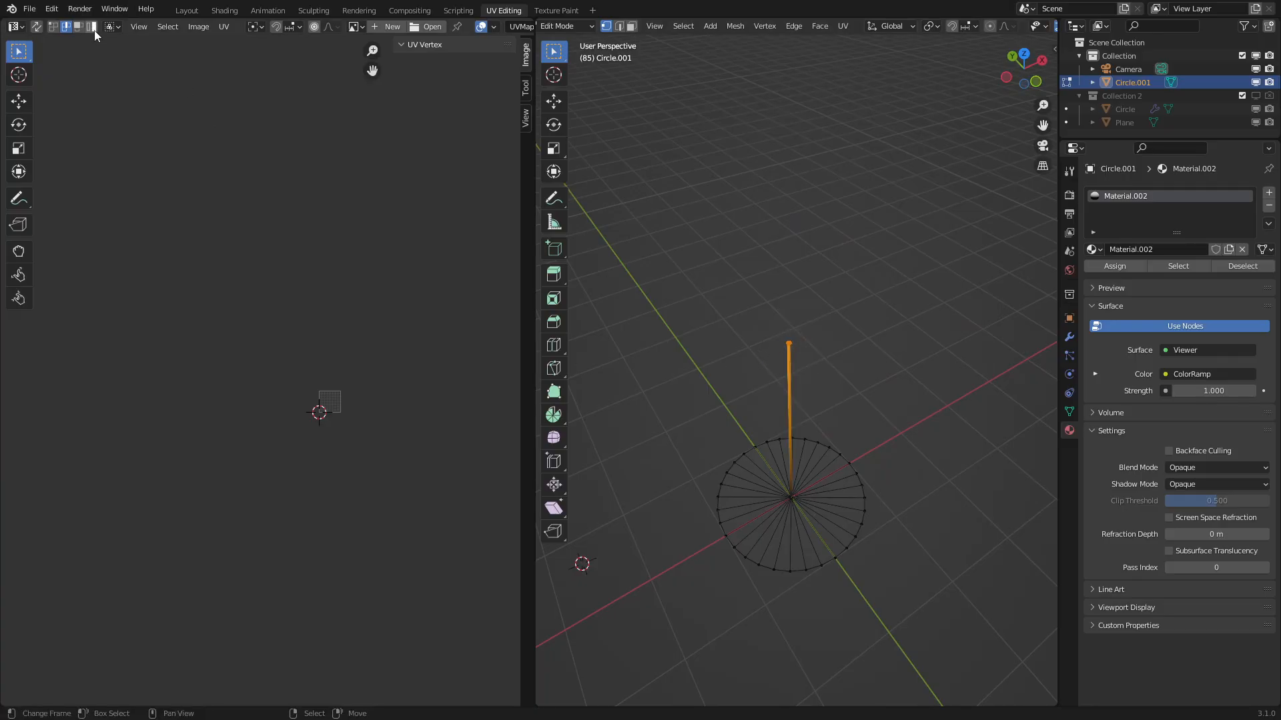
{"action": "mouse_move", "coordinate": [38, 26]}
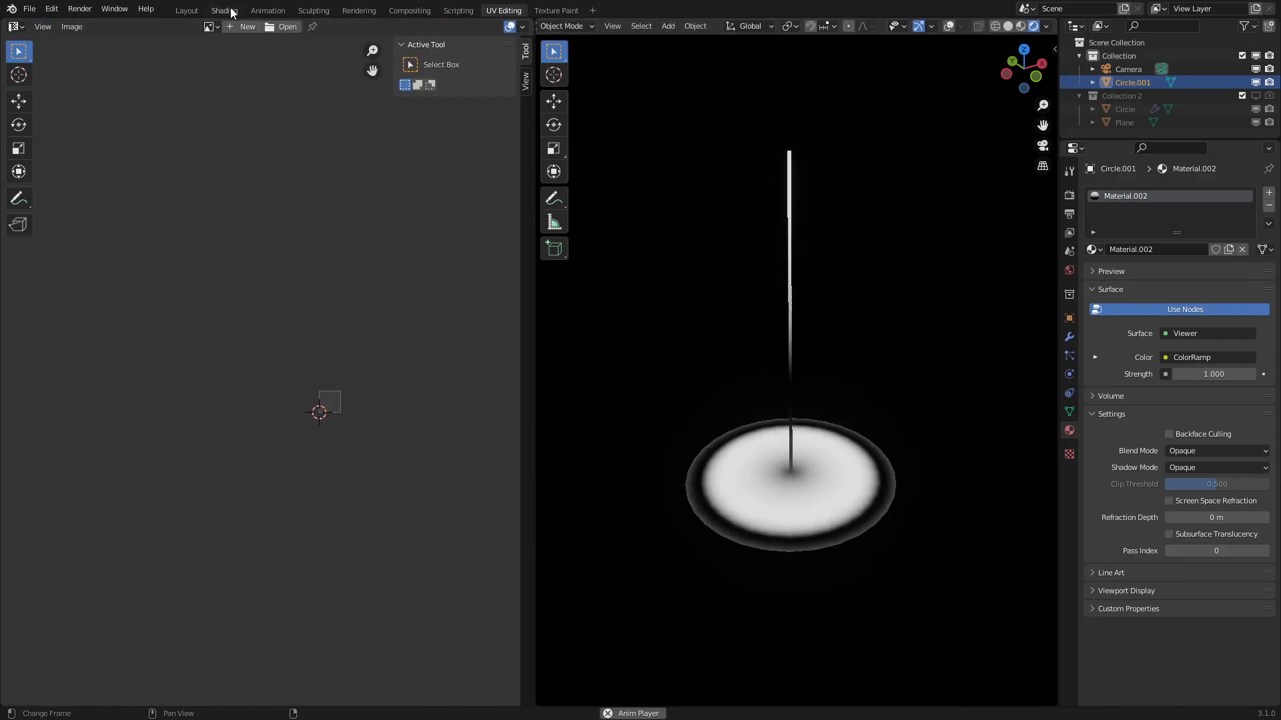
Step: Back in Shading, confirm the frame/20 driver on the Add node's value
{"action": "left_click", "coordinate": [224, 9]}
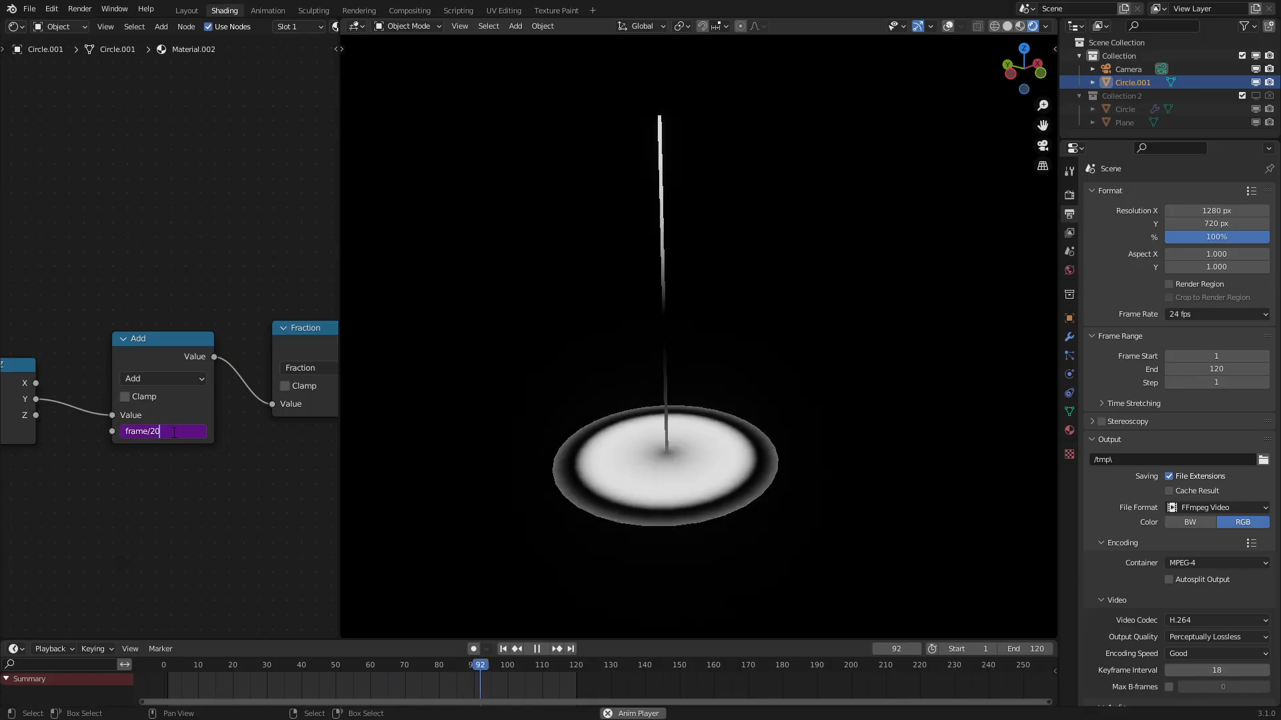
{"action": "left_click", "coordinate": [234, 664]}
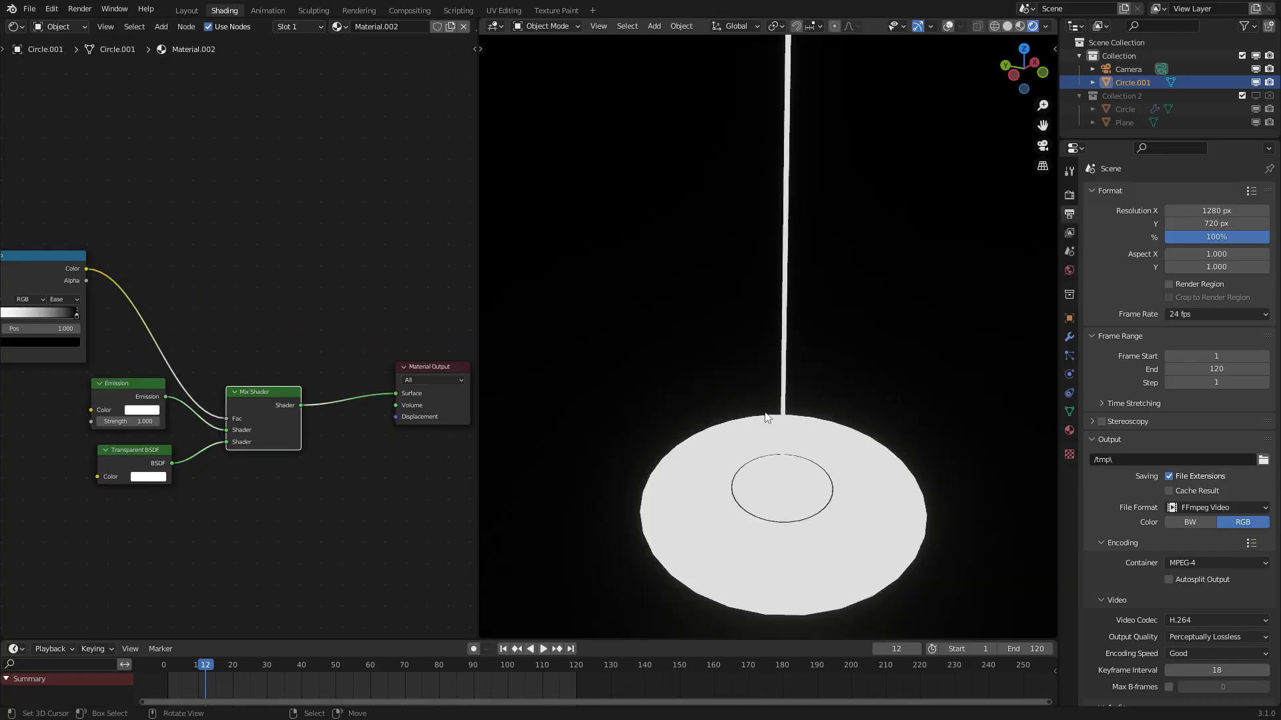
Step: Show the material's Settings panel for the mixed emission/transparent shader
{"action": "left_click", "coordinate": [1069, 431]}
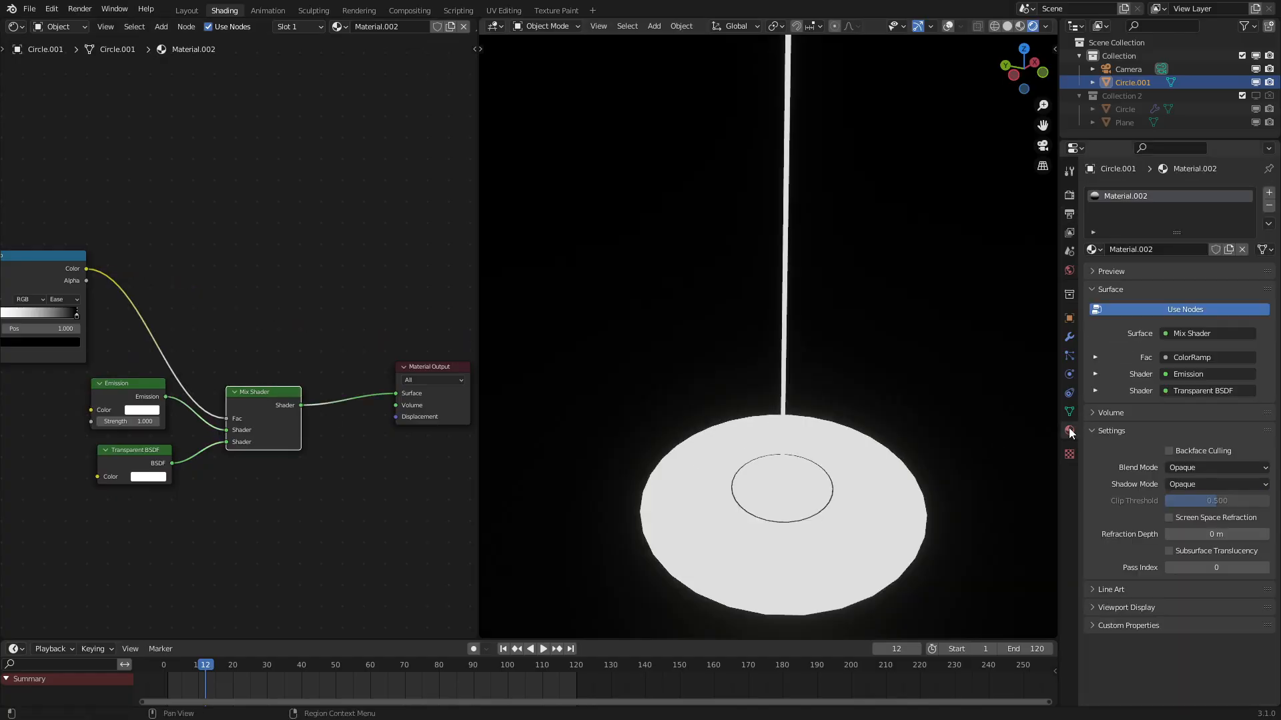
Step: Set Blend Mode to Alpha Blend and Shadow Mode to None, then bring up the emission colour
{"action": "left_click", "coordinate": [1215, 467]}
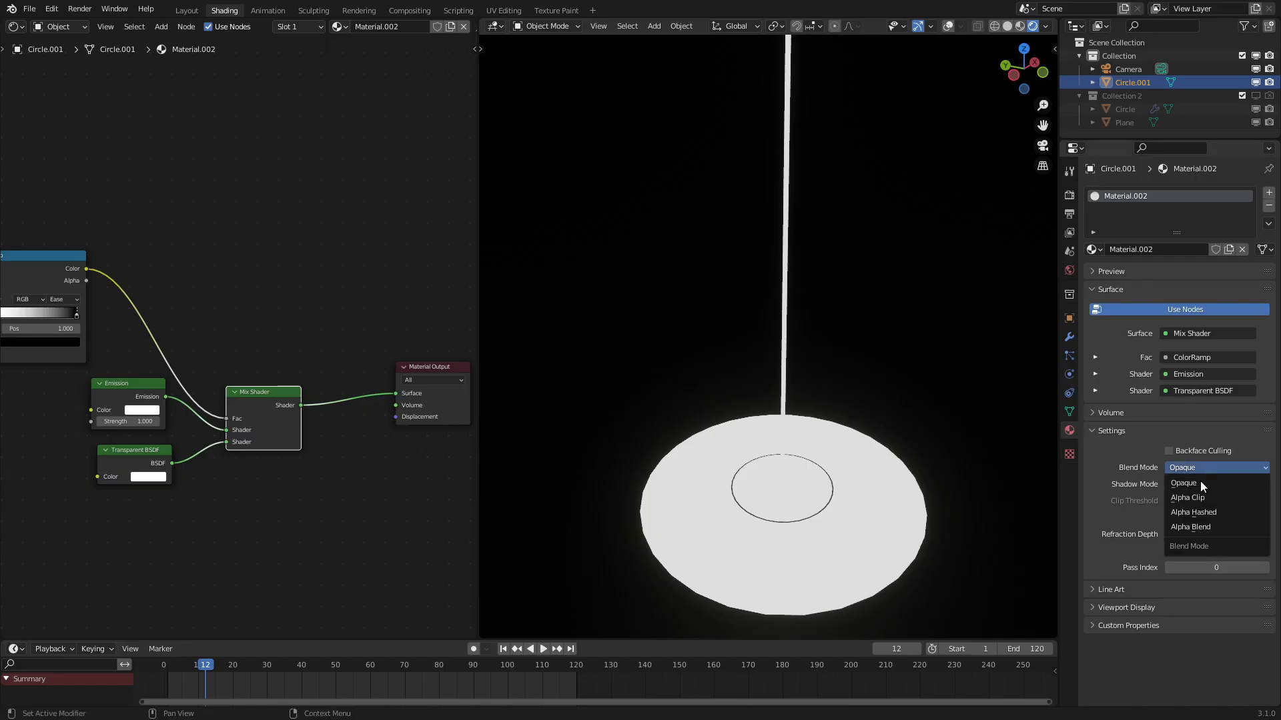
{"action": "mouse_move", "coordinate": [1195, 527]}
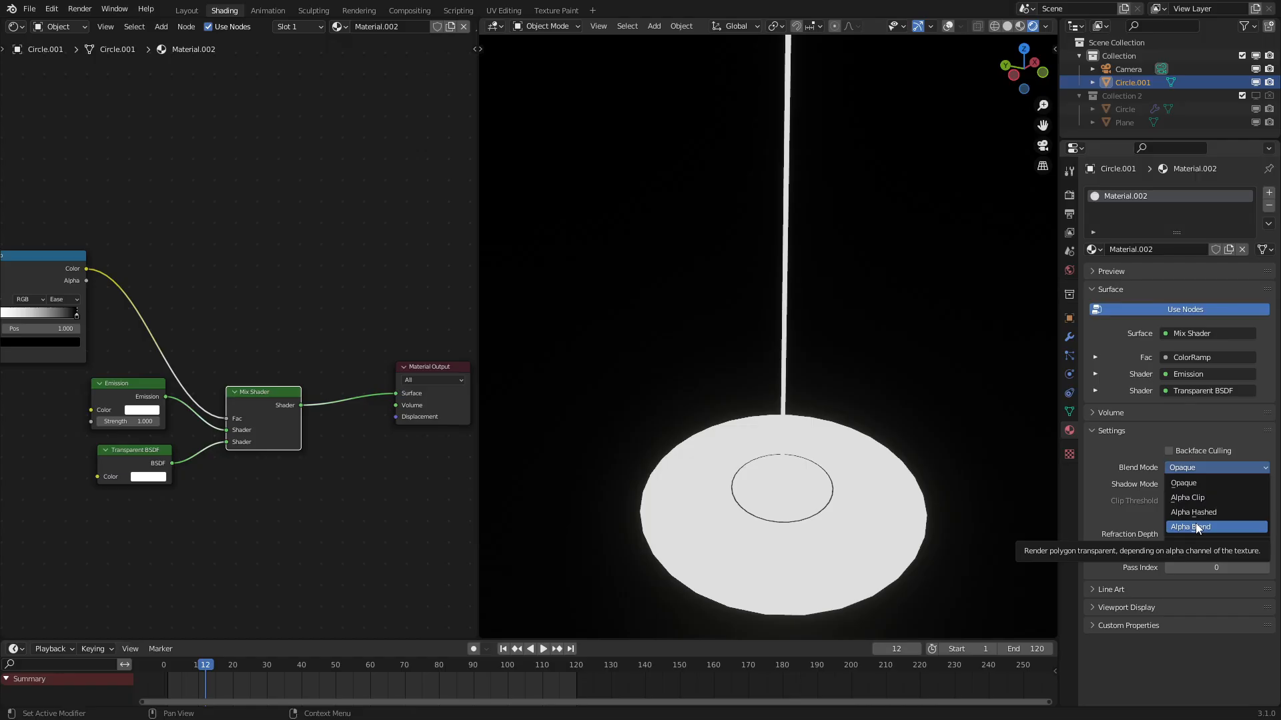
{"action": "left_click", "coordinate": [1188, 527]}
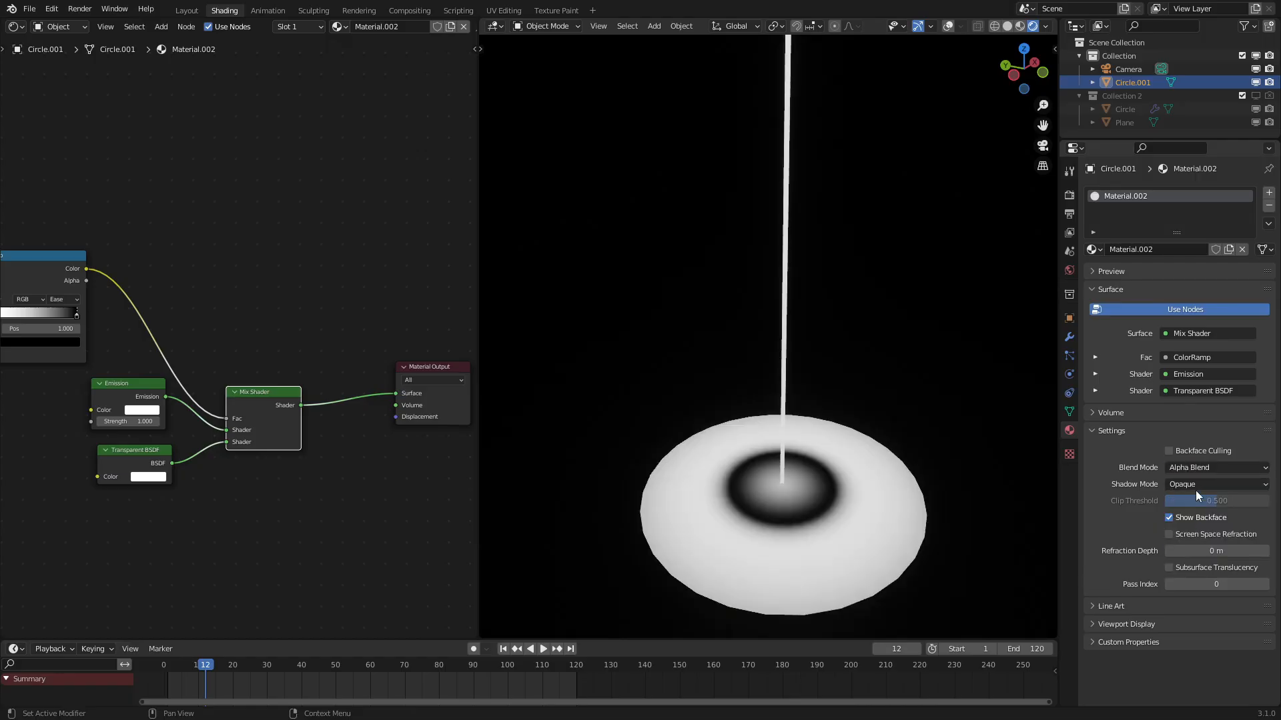
{"action": "left_click", "coordinate": [1215, 482]}
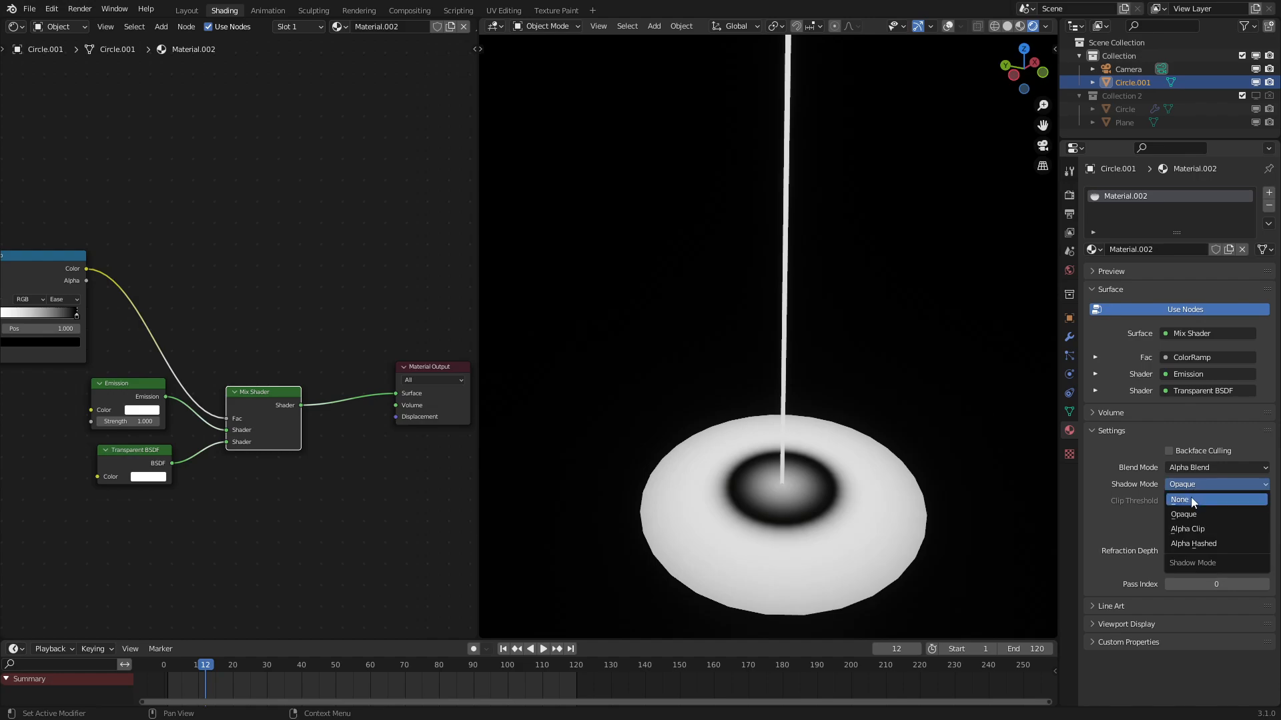
{"action": "left_click", "coordinate": [1191, 499]}
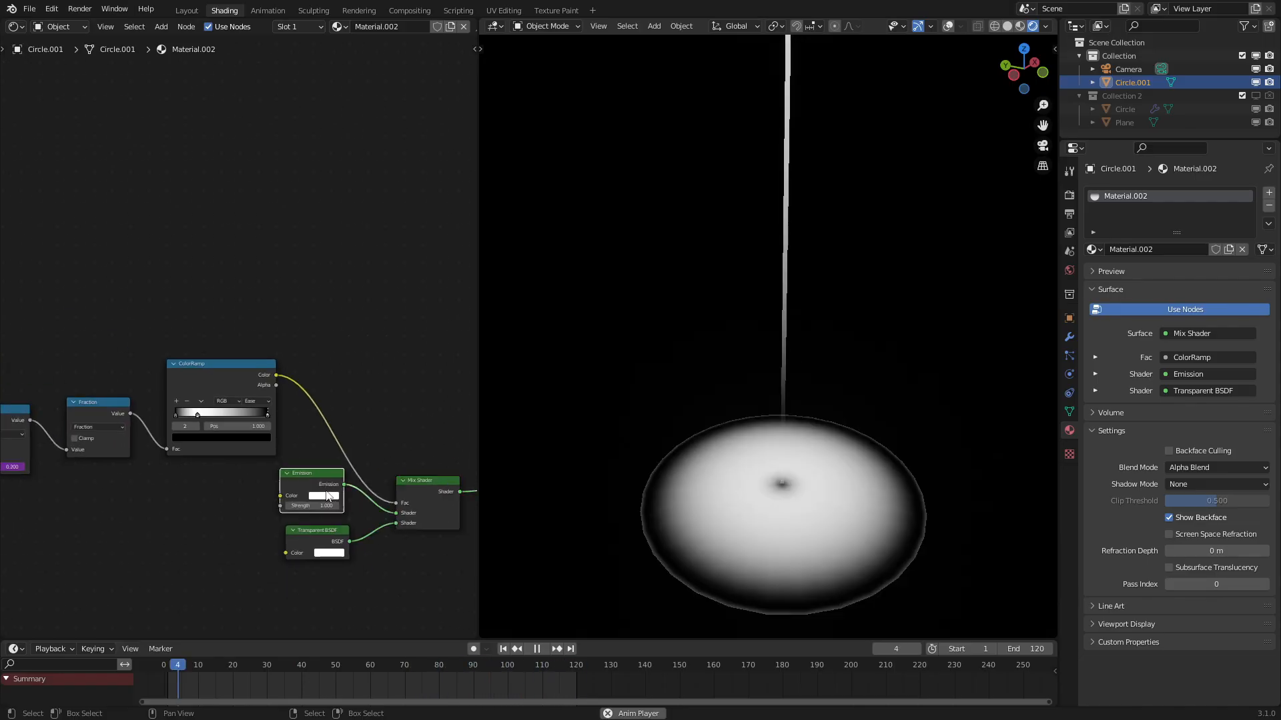
{"action": "left_click", "coordinate": [325, 497]}
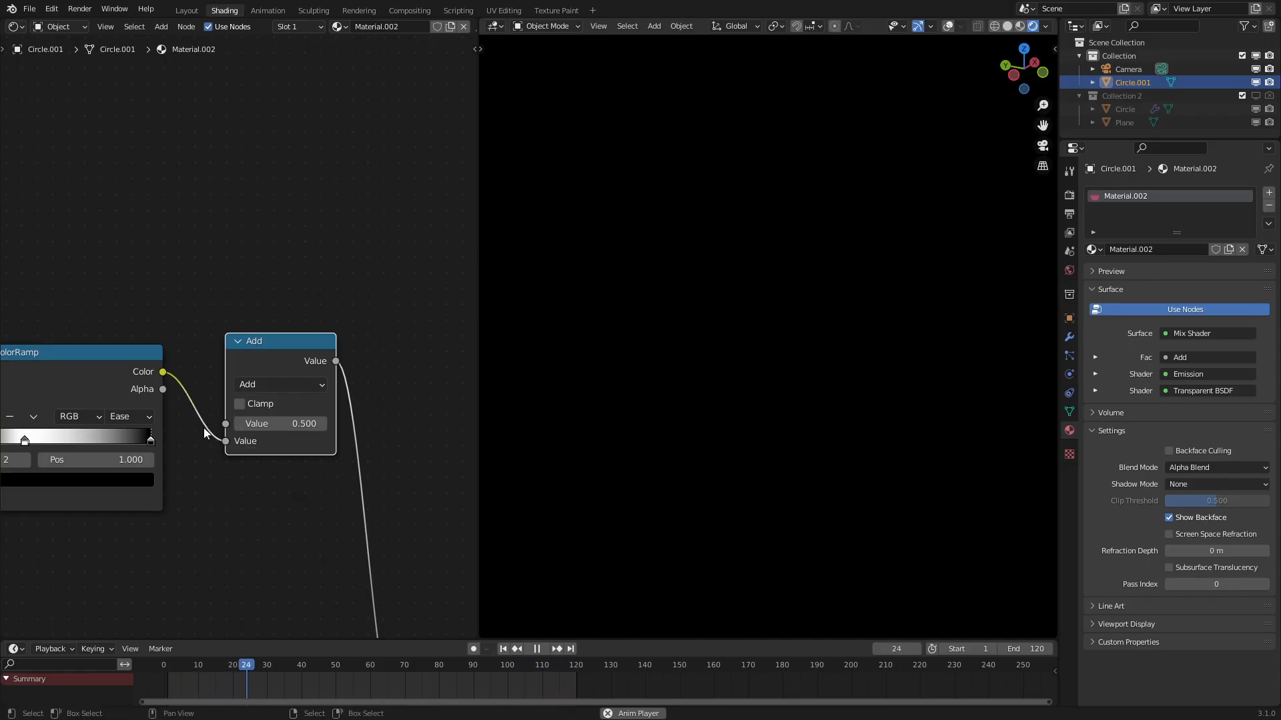
Step: Route the ColorRamp into Minimum and Logarithm math nodes for a thin glowing ring
{"action": "left_click", "coordinate": [280, 384]}
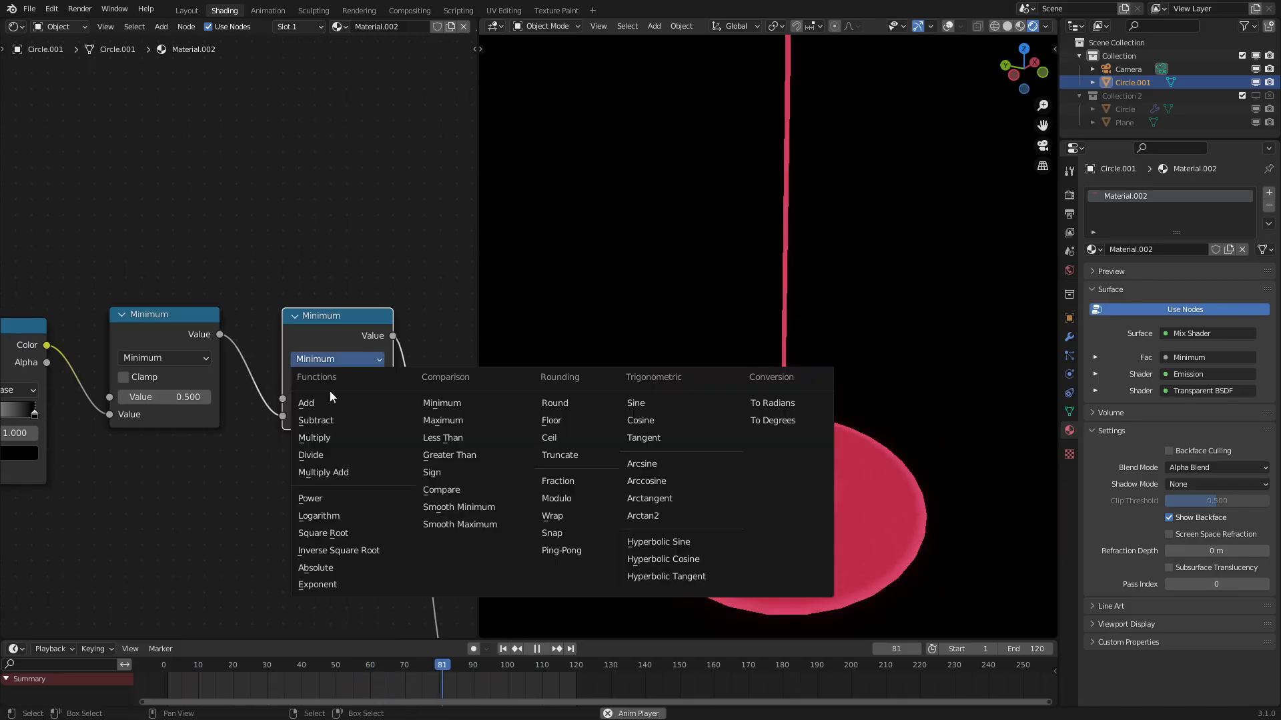
{"action": "left_click", "coordinate": [318, 515]}
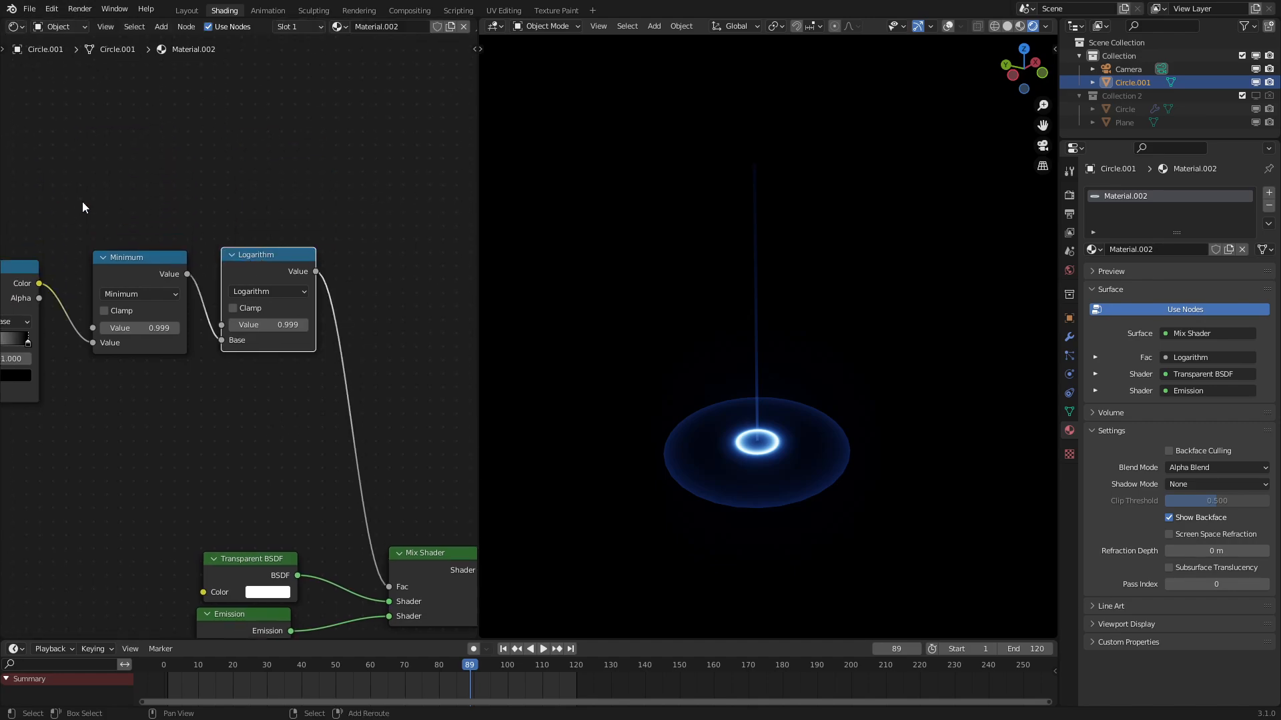
Step: Multiply the ramp by the Minimum–Logarithm result and raise blue Emission Strength to 16.5
{"action": "left_click_drag", "start_coordinate": [256, 253], "coordinate": [256, 379]}
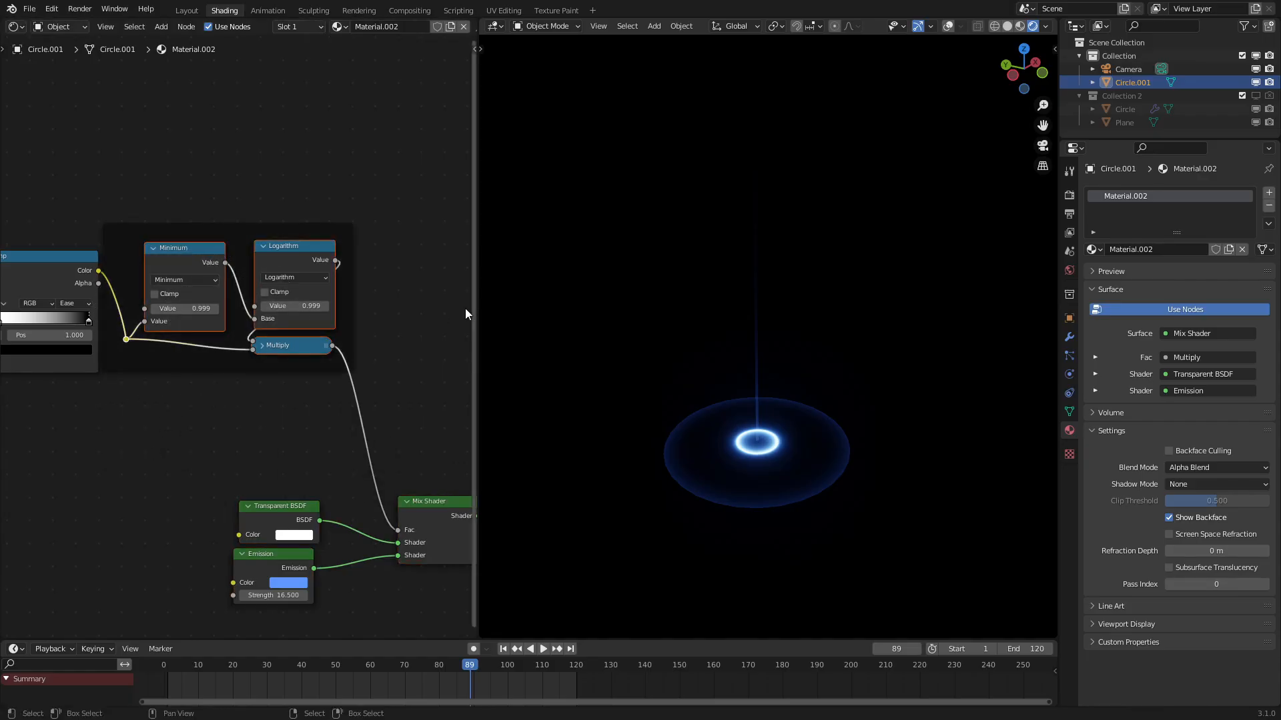
{"action": "left_click", "coordinate": [543, 649]}
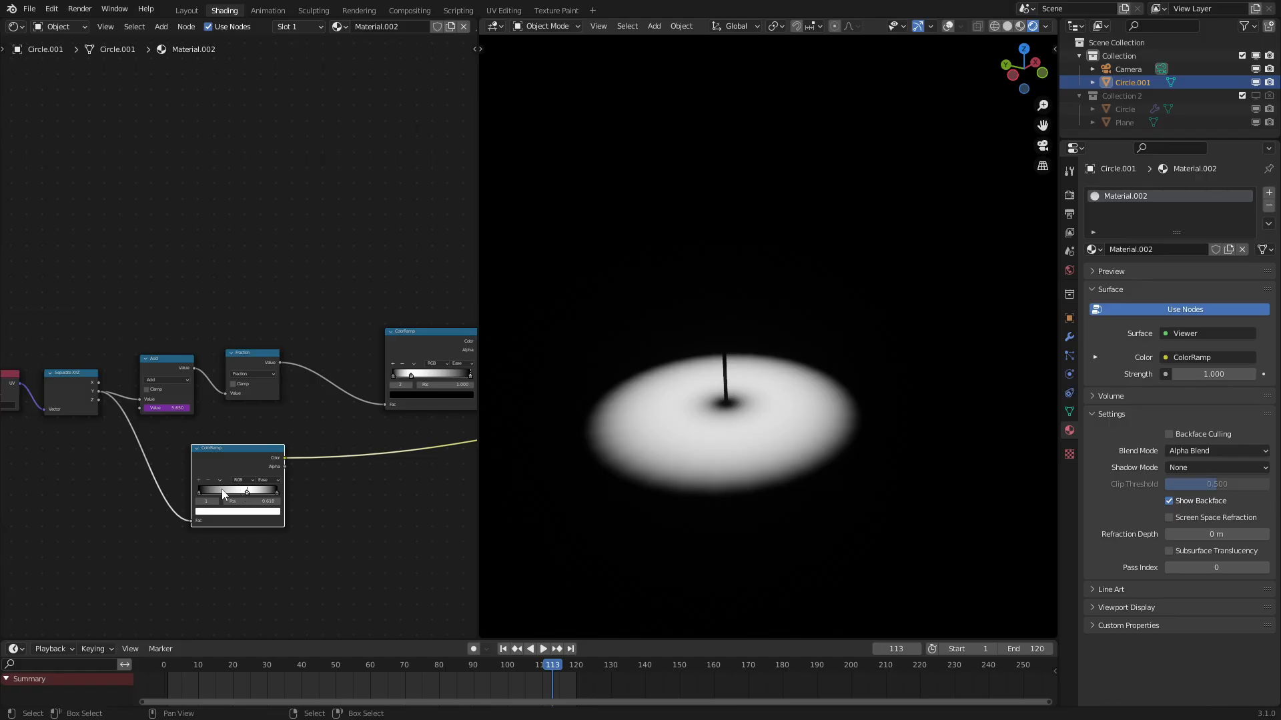
Step: Adjust both ColorRamp stops so the blue ring softens into a fading hazy neon band
{"action": "left_click_drag", "start_coordinate": [246, 491], "coordinate": [227, 491]}
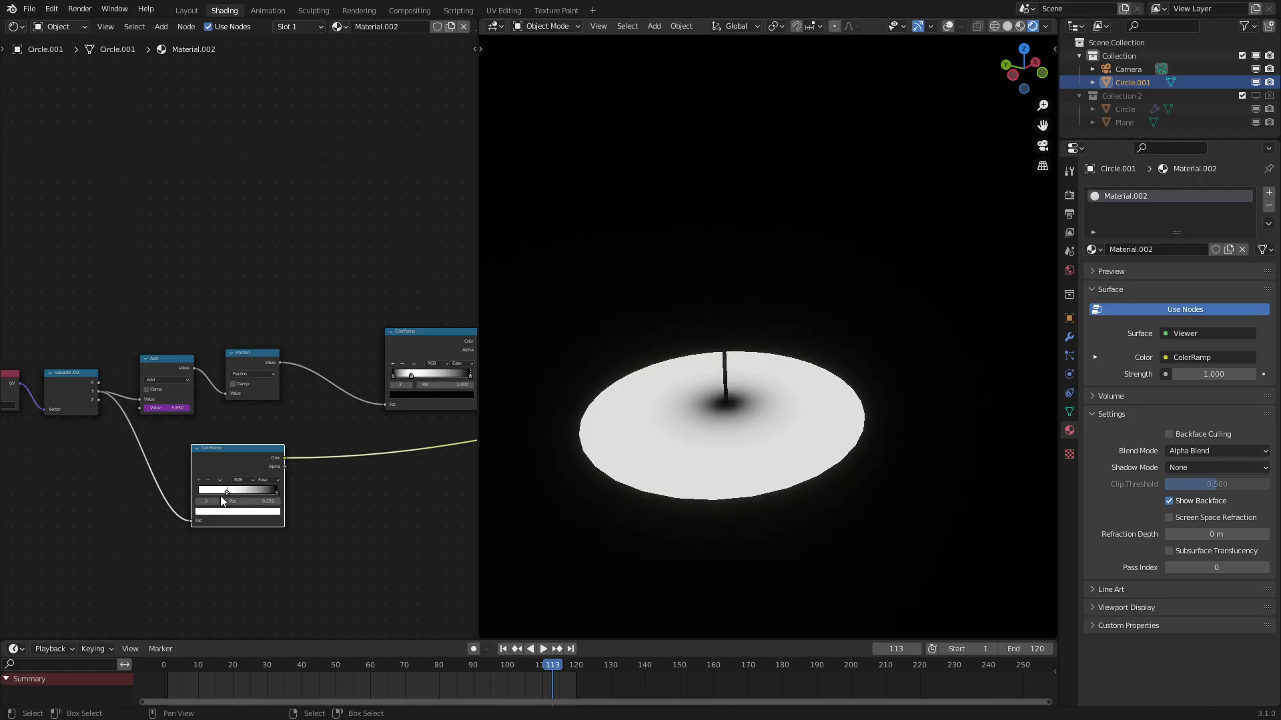
{"action": "left_click_drag", "start_coordinate": [227, 490], "coordinate": [249, 489]}
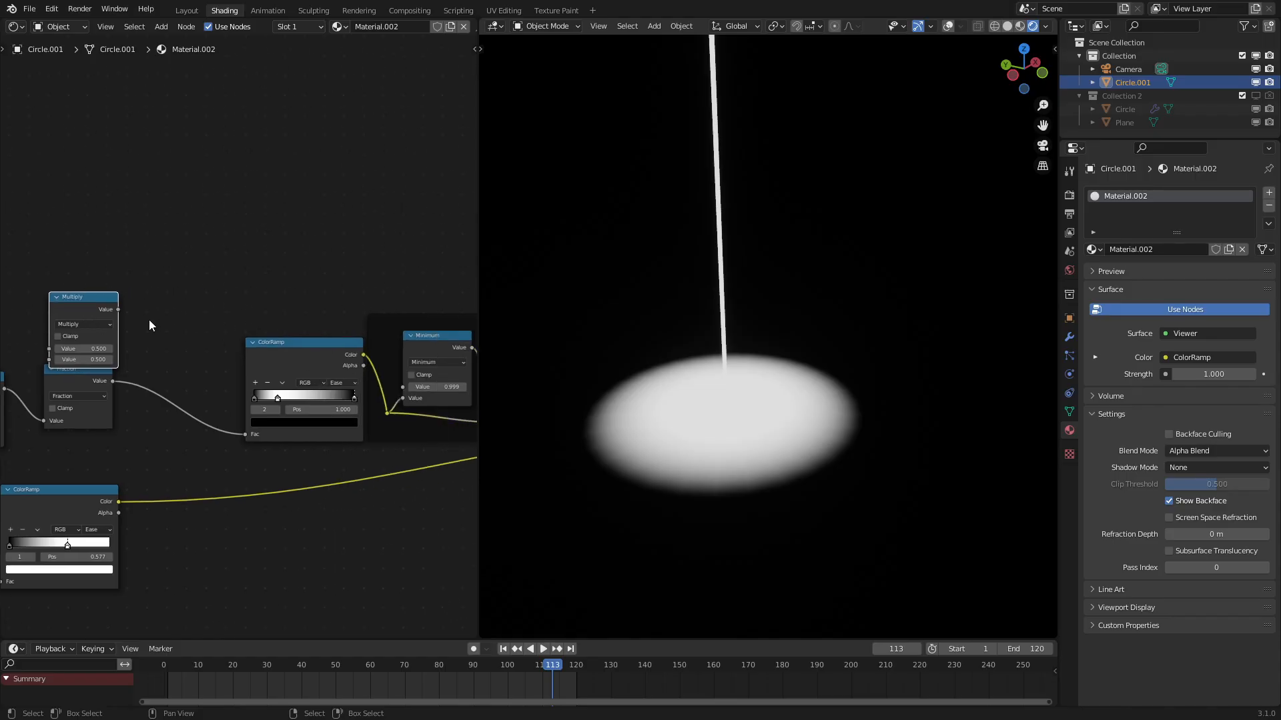
{"action": "left_click_drag", "start_coordinate": [81, 296], "coordinate": [311, 358]}
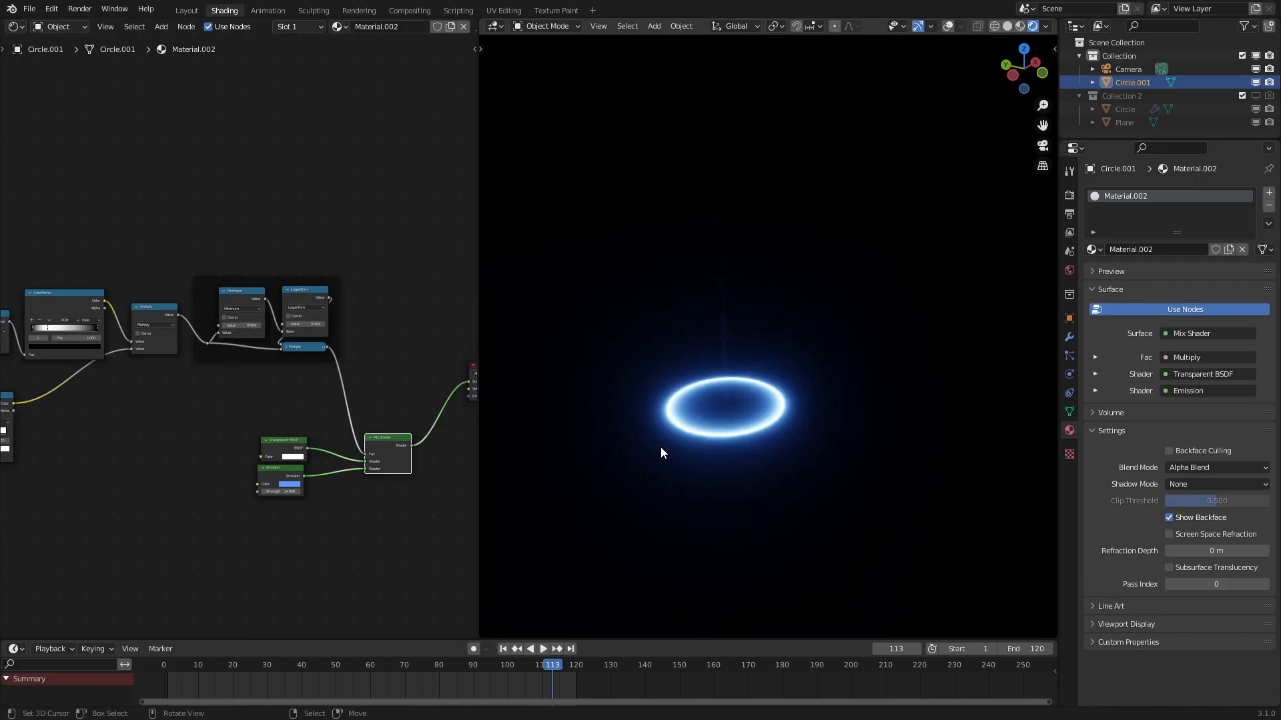
{"action": "left_click", "coordinate": [543, 648]}
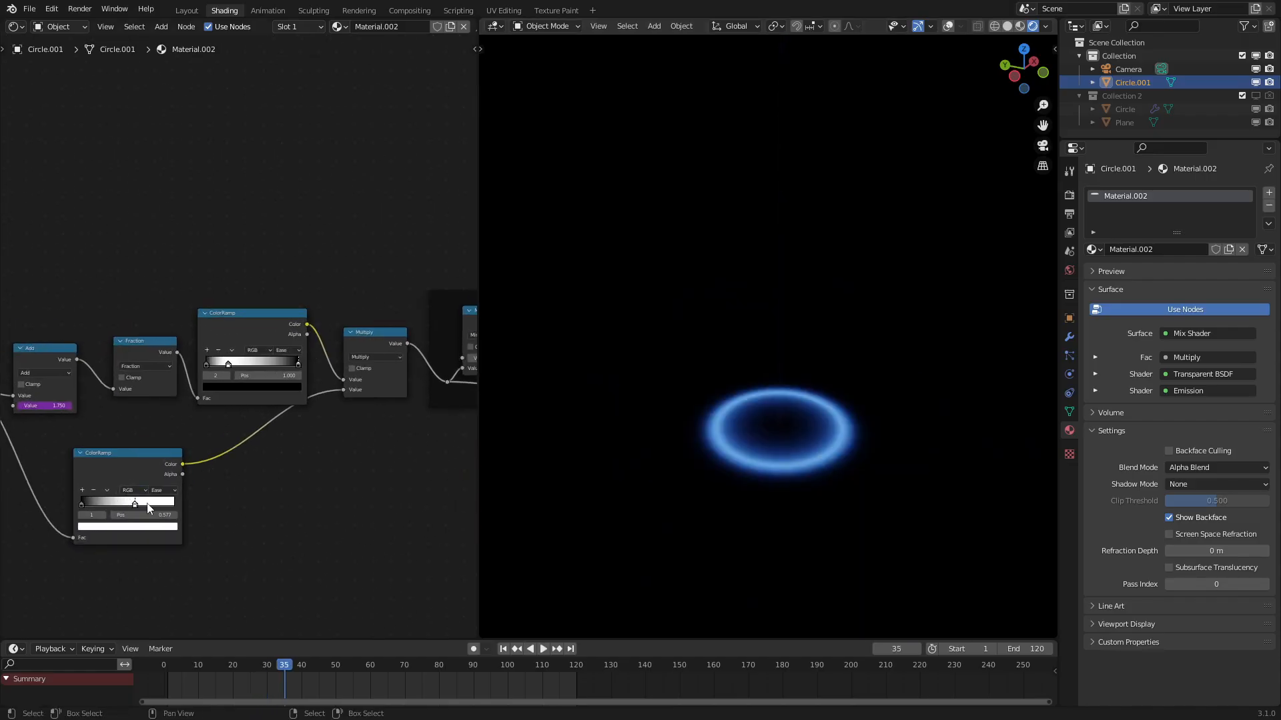
{"action": "left_click", "coordinate": [543, 648]}
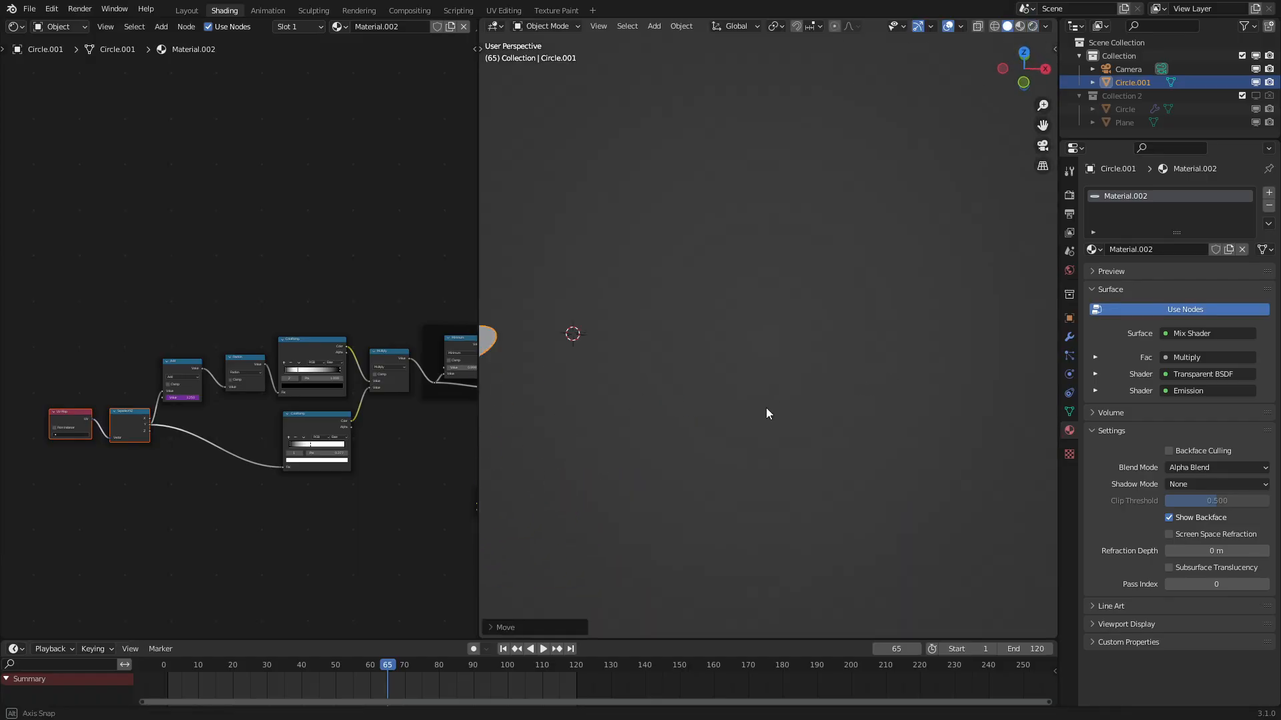
Step: Place the 3D cursor beside the ring and add a new Plane mesh there
{"action": "left_click", "coordinate": [652, 25]}
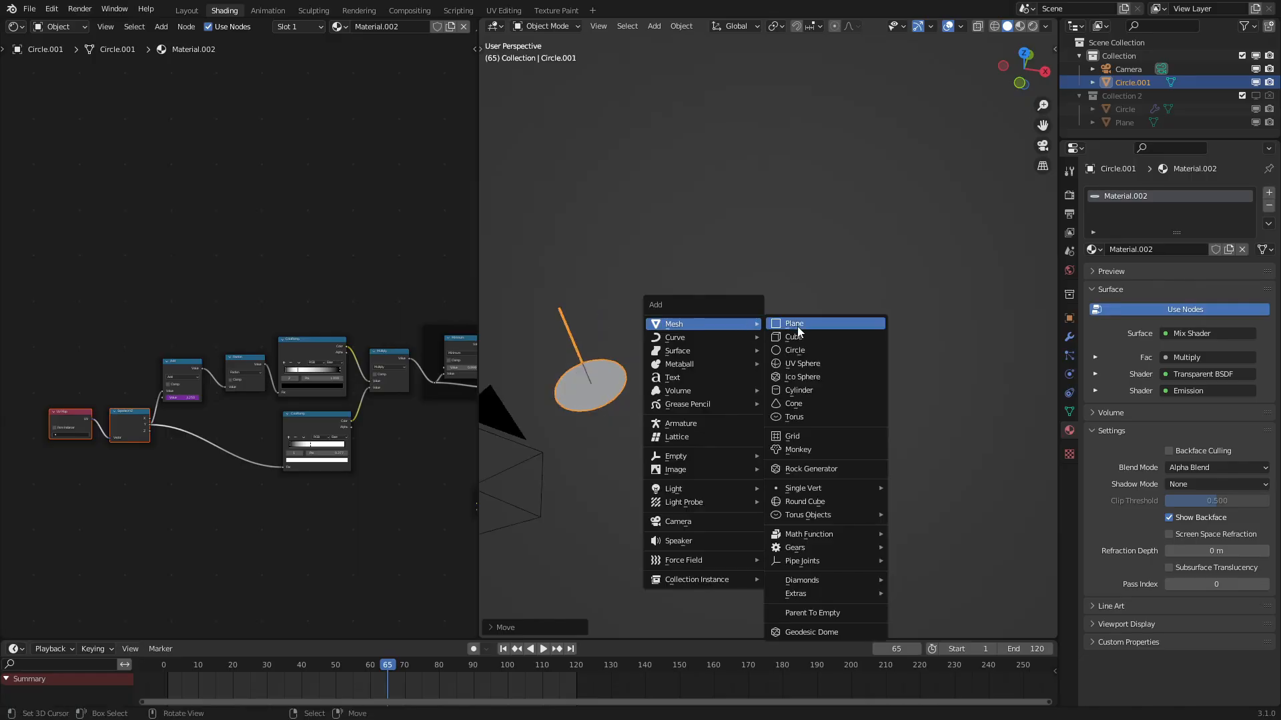
{"action": "left_click", "coordinate": [792, 323]}
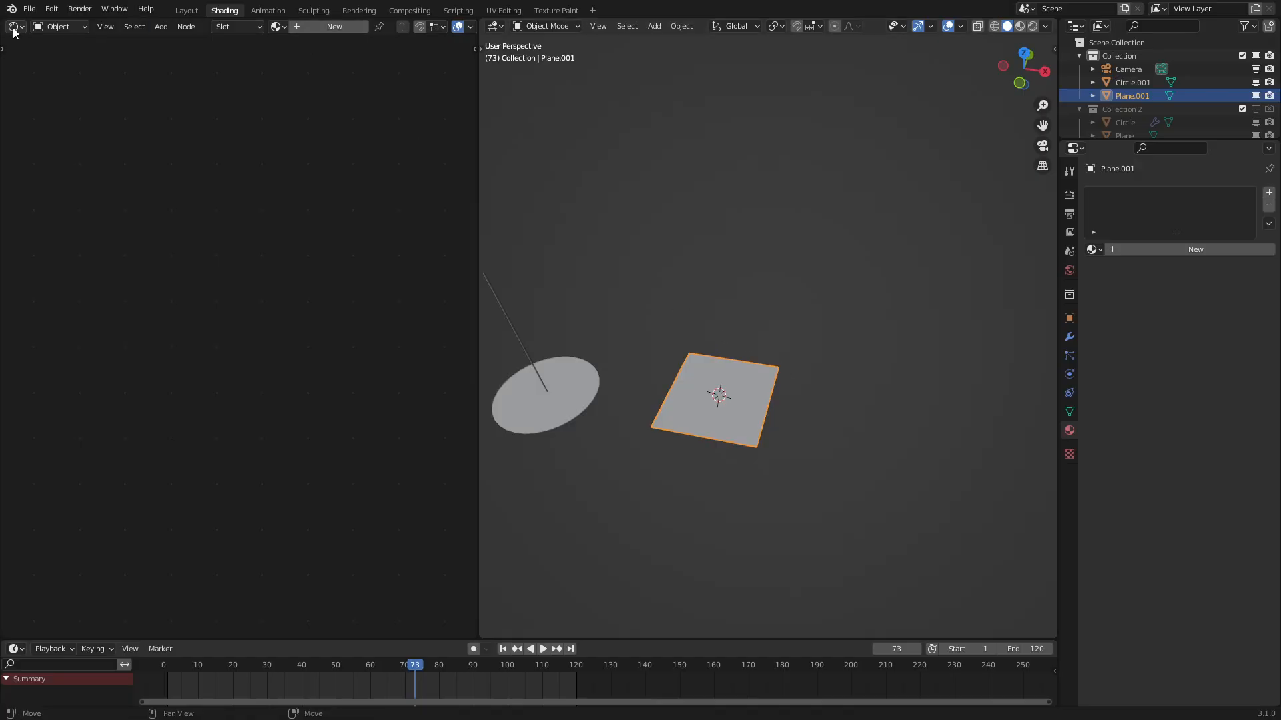
{"action": "mouse_move", "coordinate": [224, 30]}
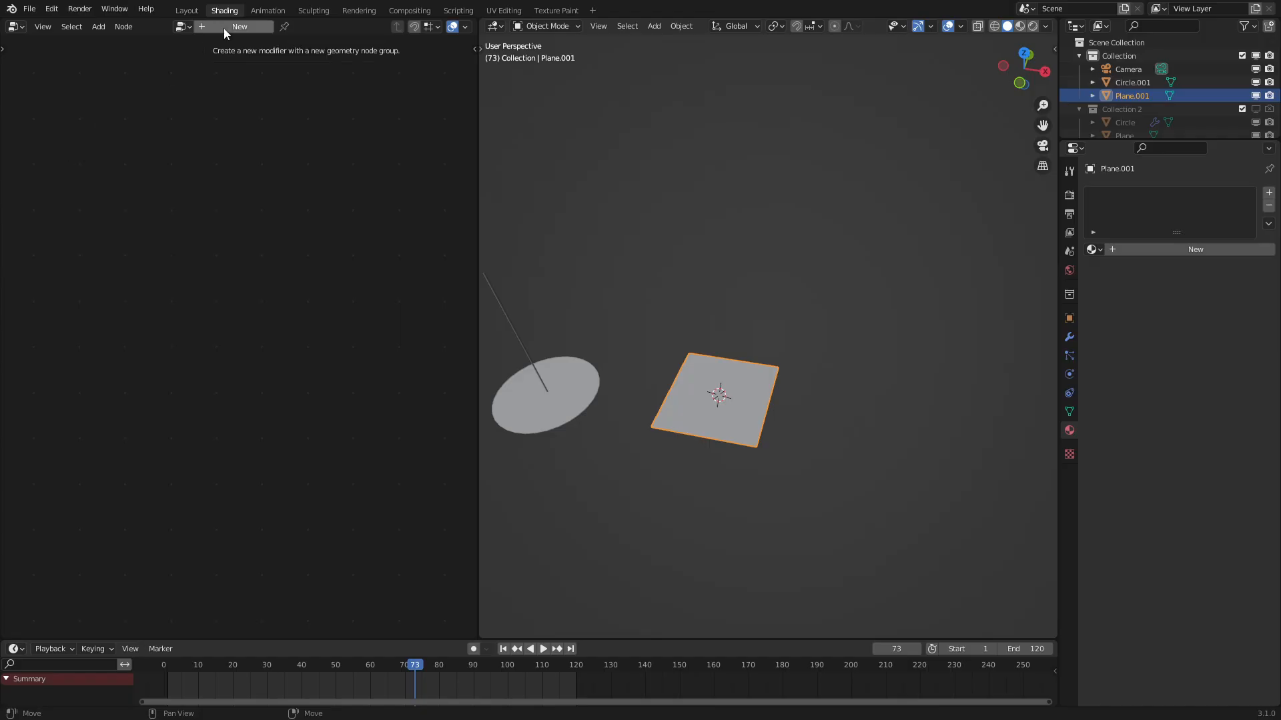
Step: Create a geometry node group on Plane.001 with Instance on Points between input and output
{"action": "left_click", "coordinate": [239, 27]}
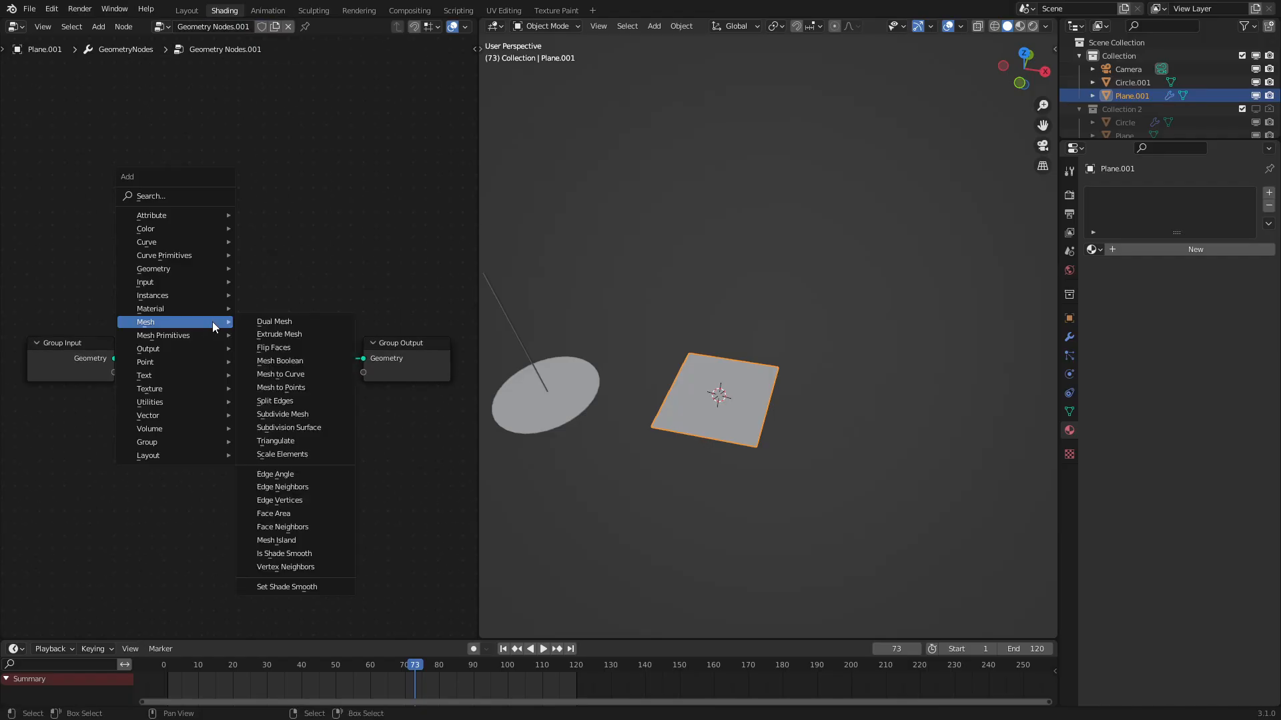
{"action": "mouse_move", "coordinate": [152, 295]}
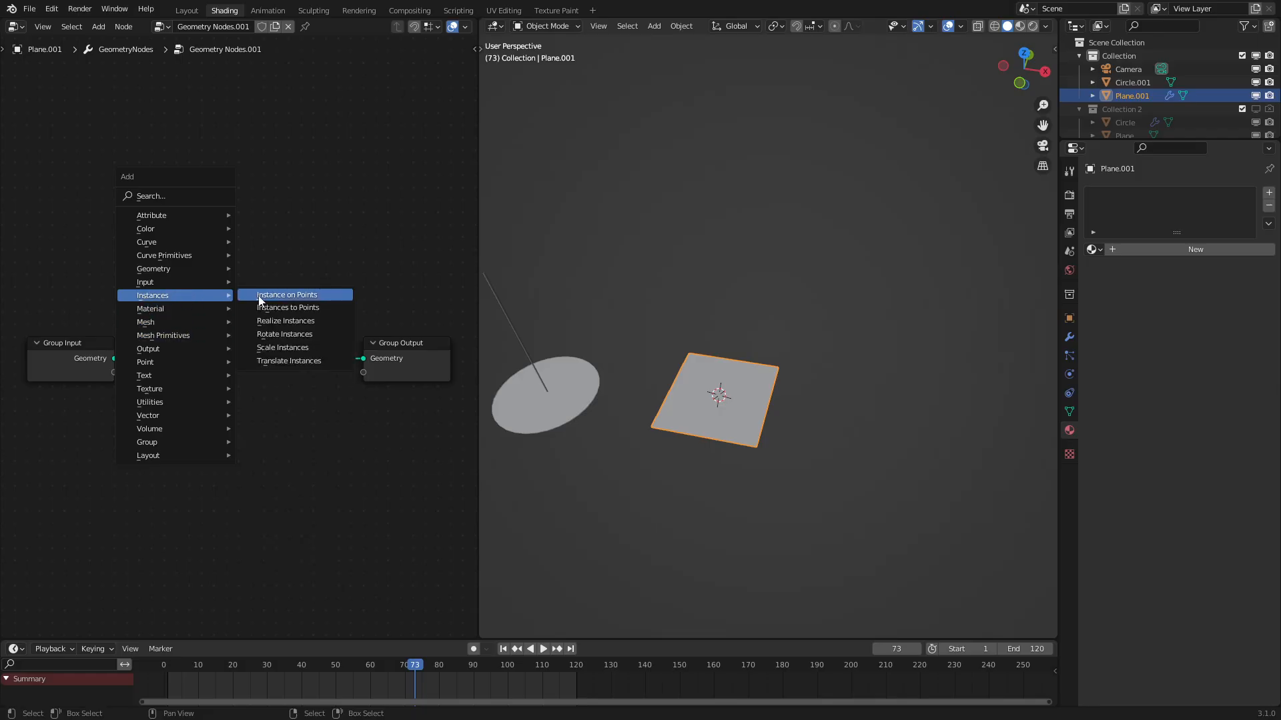
{"action": "left_click", "coordinate": [285, 295]}
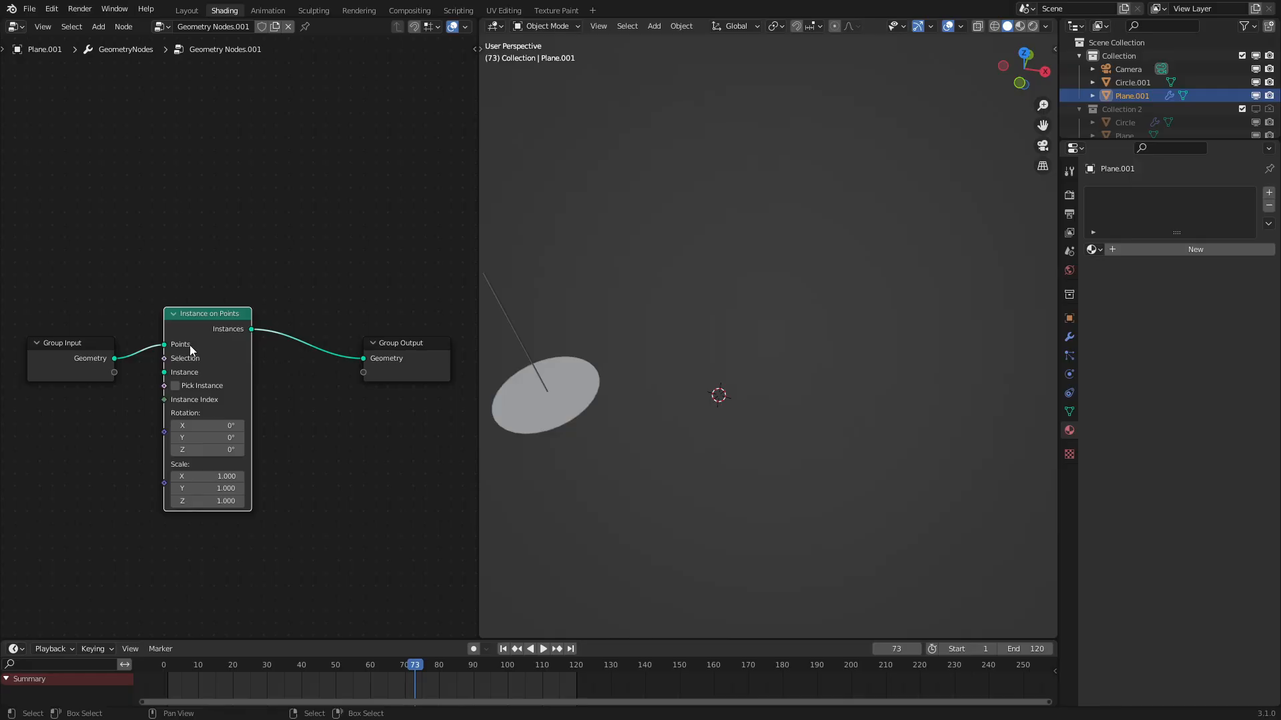
{"action": "left_click_drag", "start_coordinate": [206, 312], "coordinate": [335, 283]}
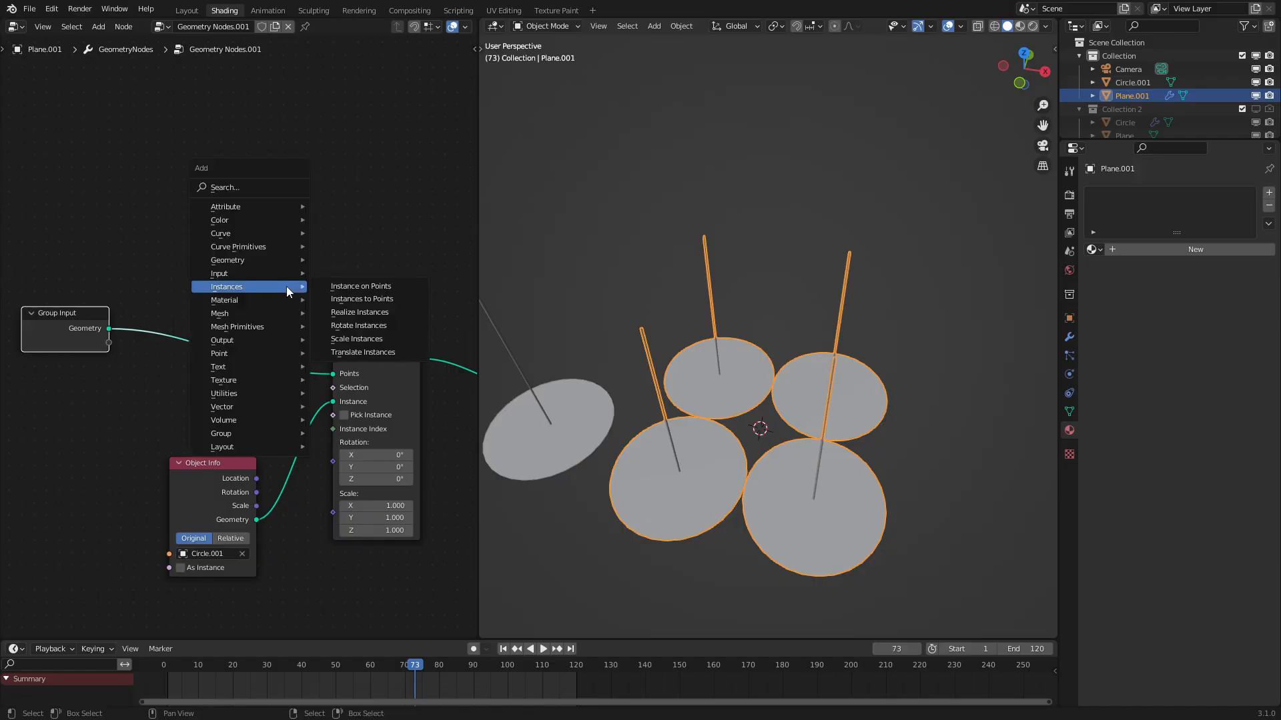
{"action": "mouse_move", "coordinate": [224, 300]}
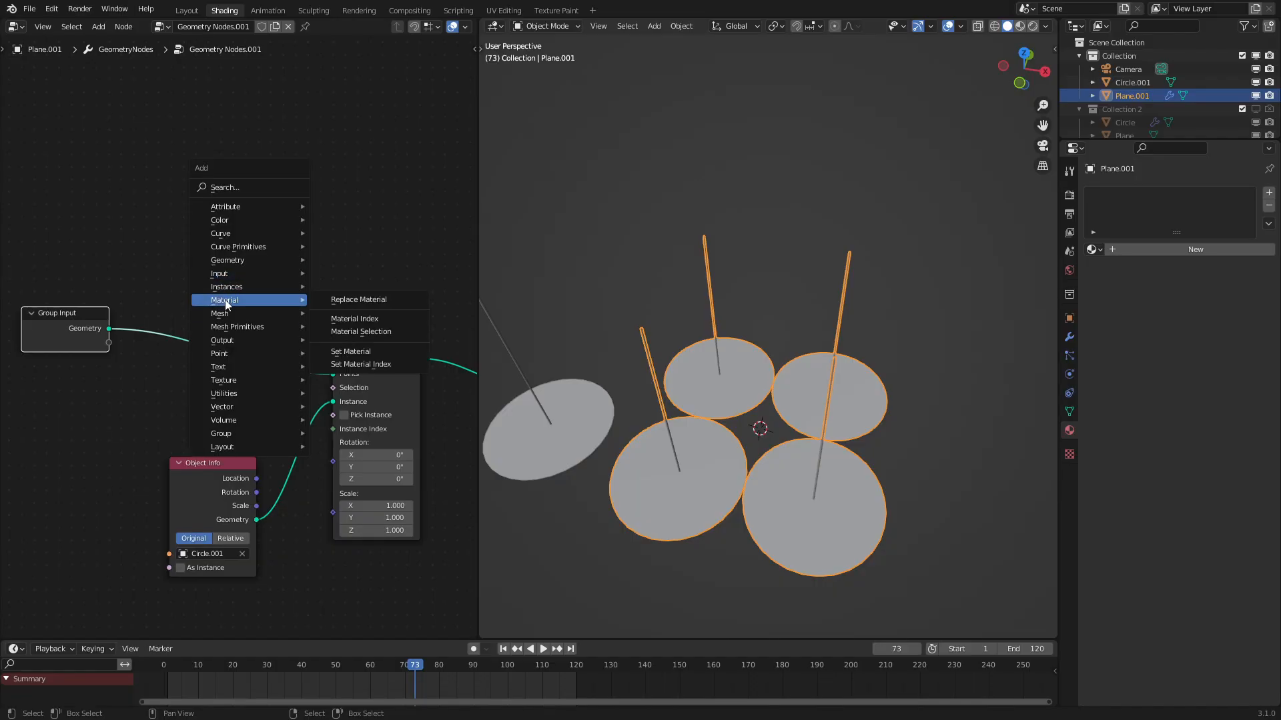
{"action": "mouse_move", "coordinate": [232, 340]}
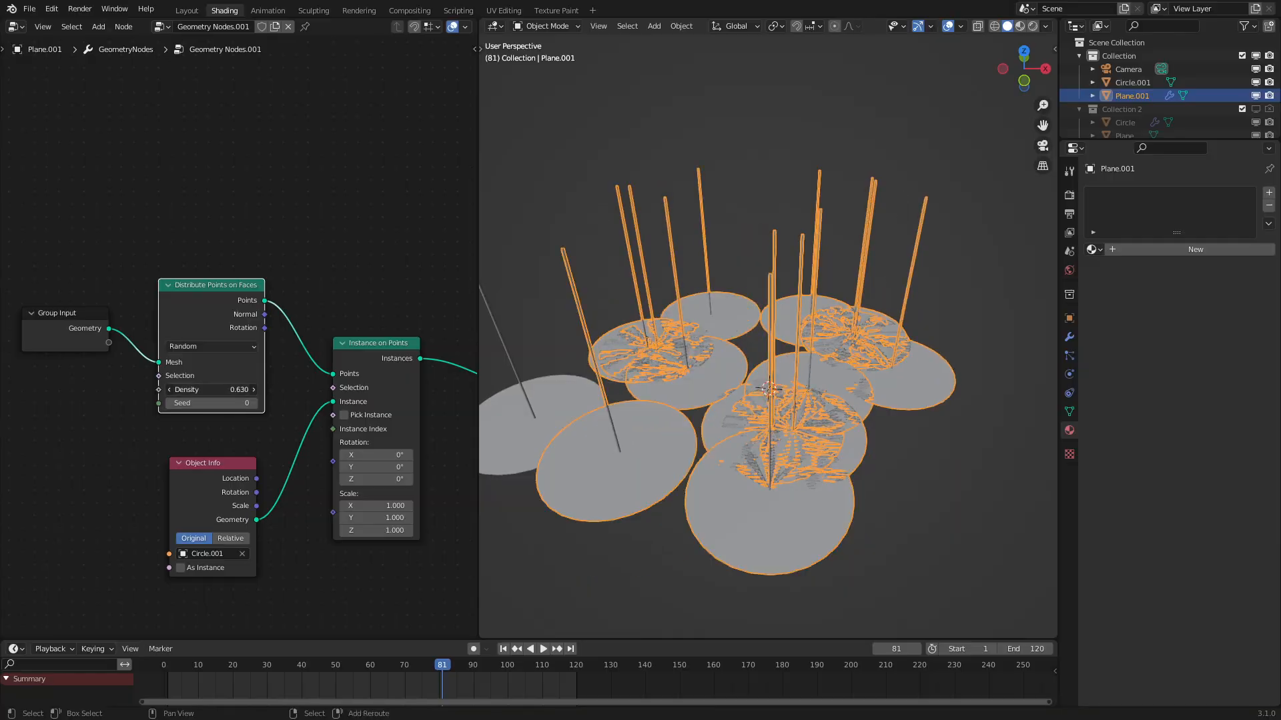
Step: Tune Distribute Points on Faces to density 0.890 and seed 37, then select a ring
{"action": "left_click_drag", "start_coordinate": [221, 388], "coordinate": [211, 388]}
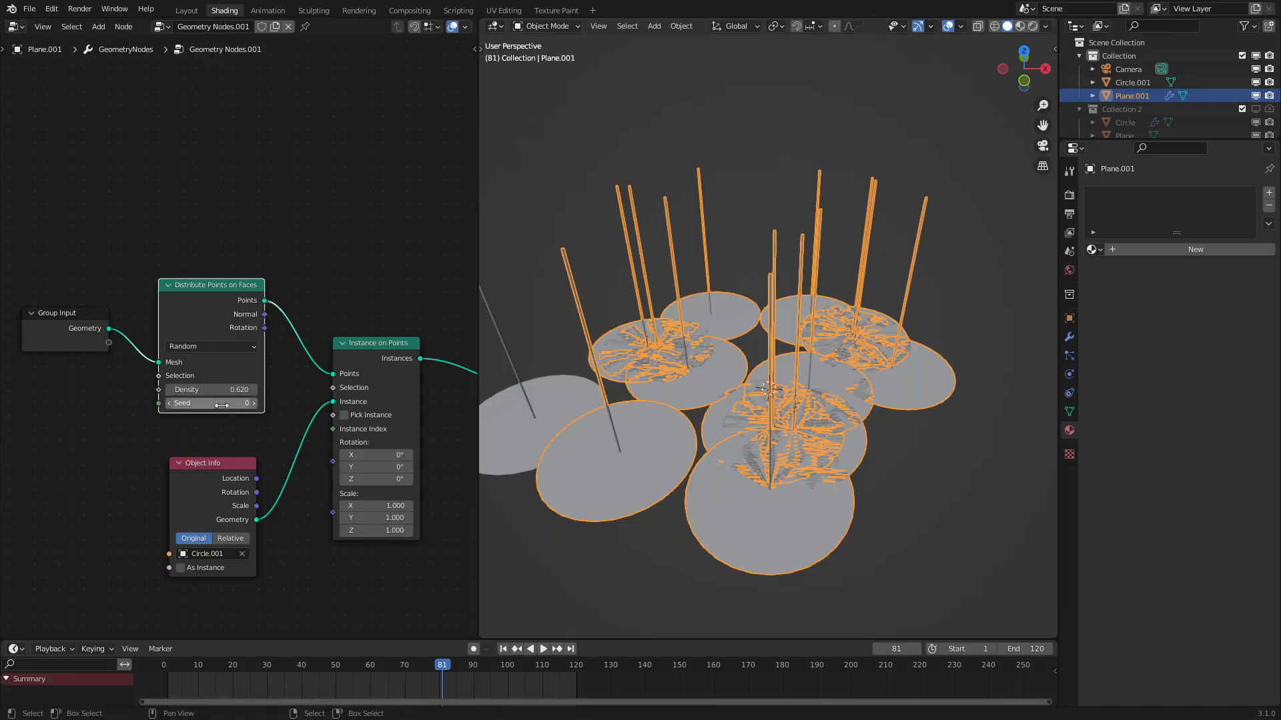
{"action": "left_click_drag", "start_coordinate": [209, 403], "coordinate": [253, 403]}
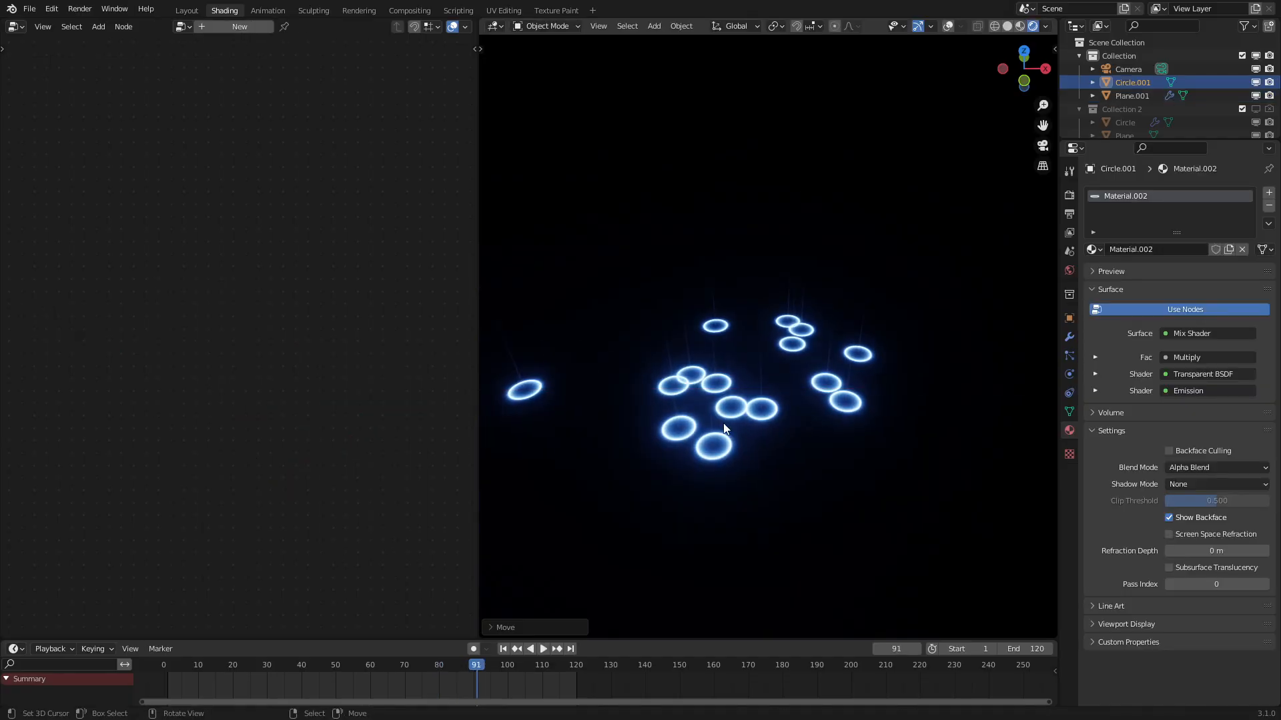
{"action": "left_click", "coordinate": [543, 649]}
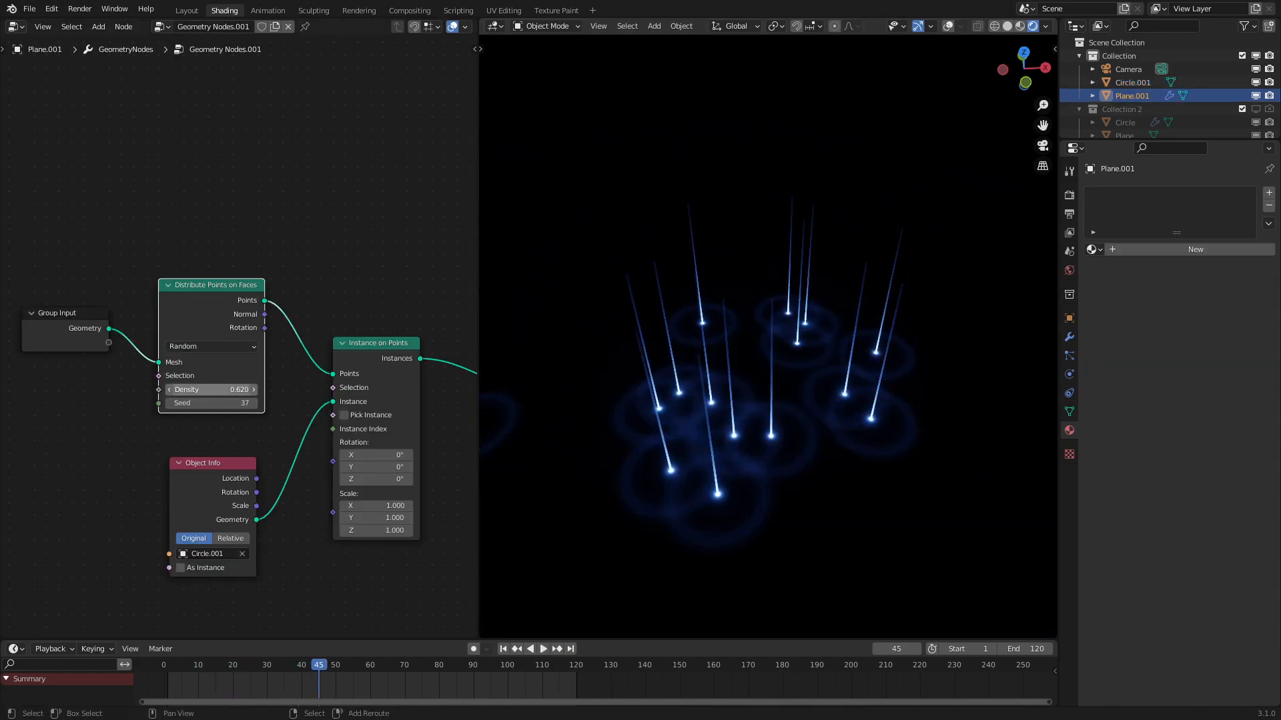
{"action": "left_click_drag", "start_coordinate": [211, 390], "coordinate": [246, 390]}
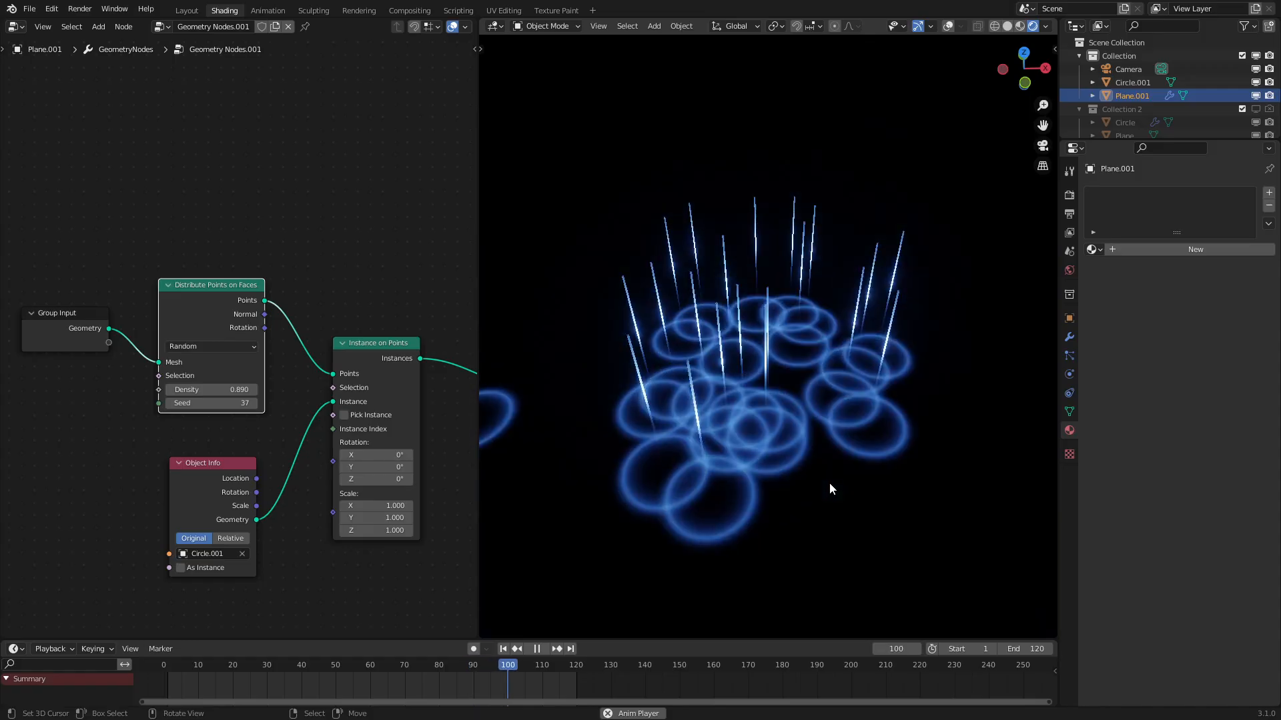
{"action": "left_click", "coordinate": [14, 27]}
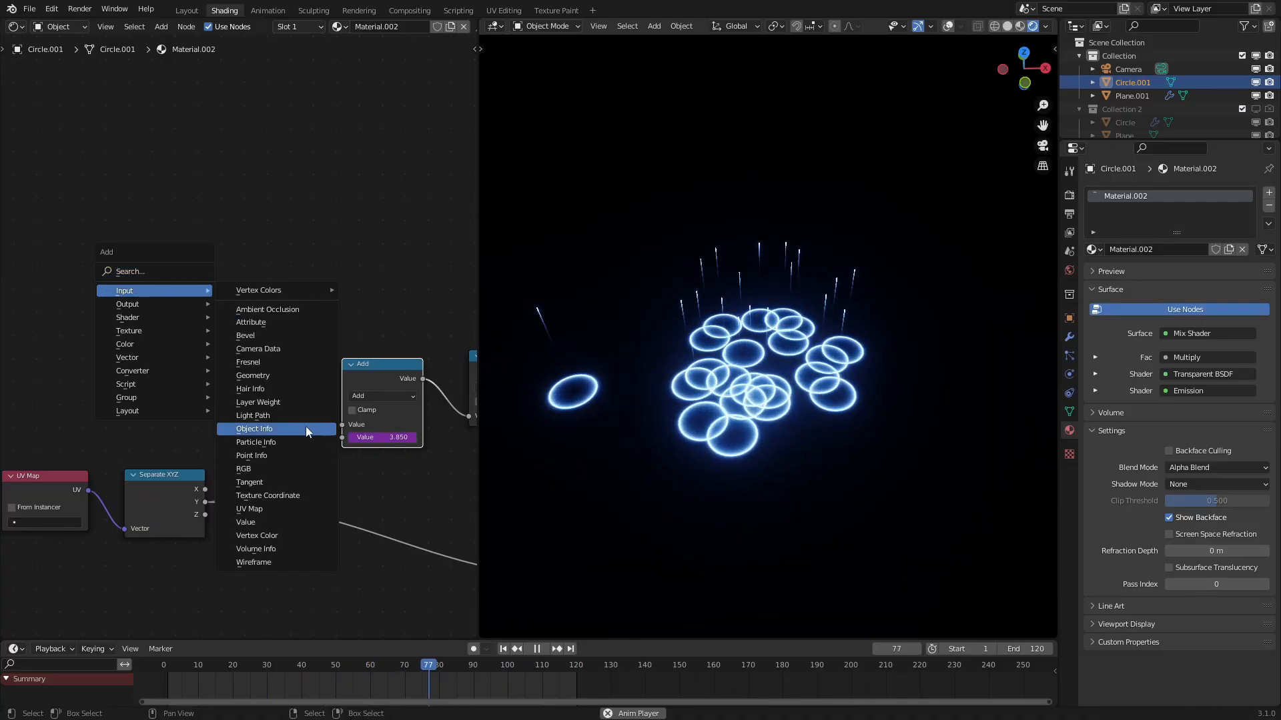
Step: Add Object Info Random ×20 into the frame-driven time so rings ripple out of sync
{"action": "left_click", "coordinate": [253, 428]}
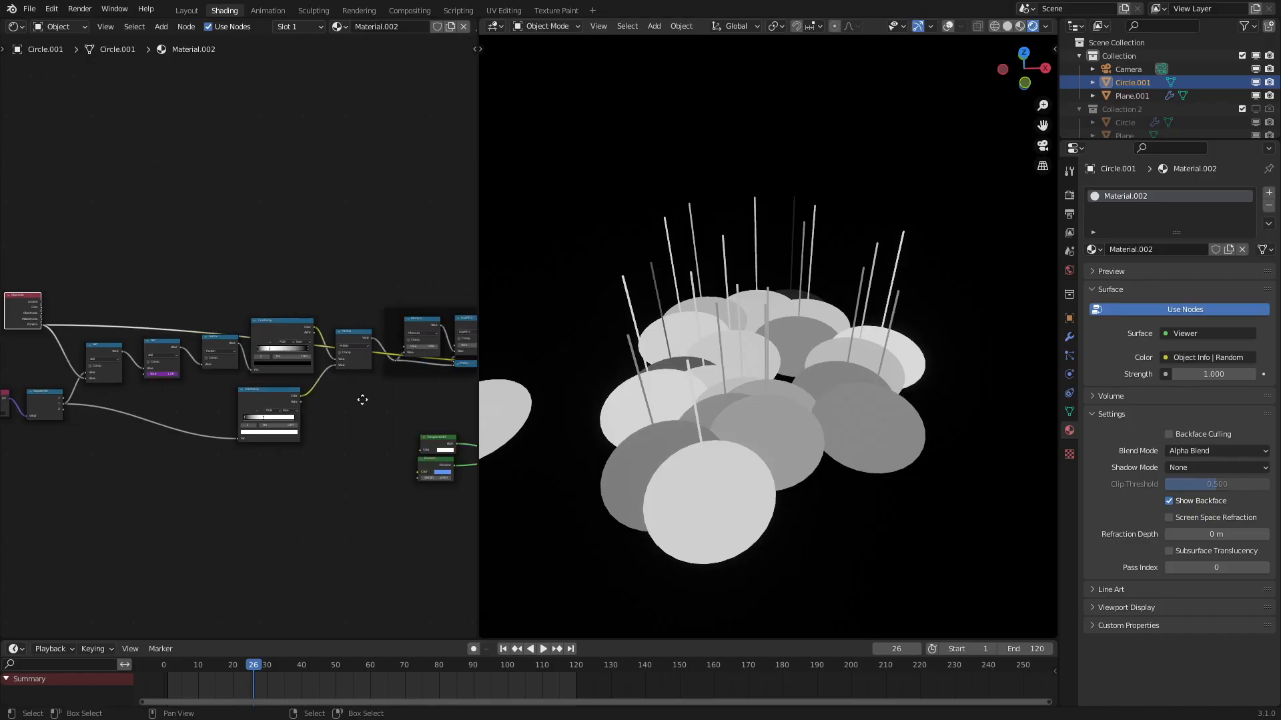
{"action": "left_click", "coordinate": [543, 648]}
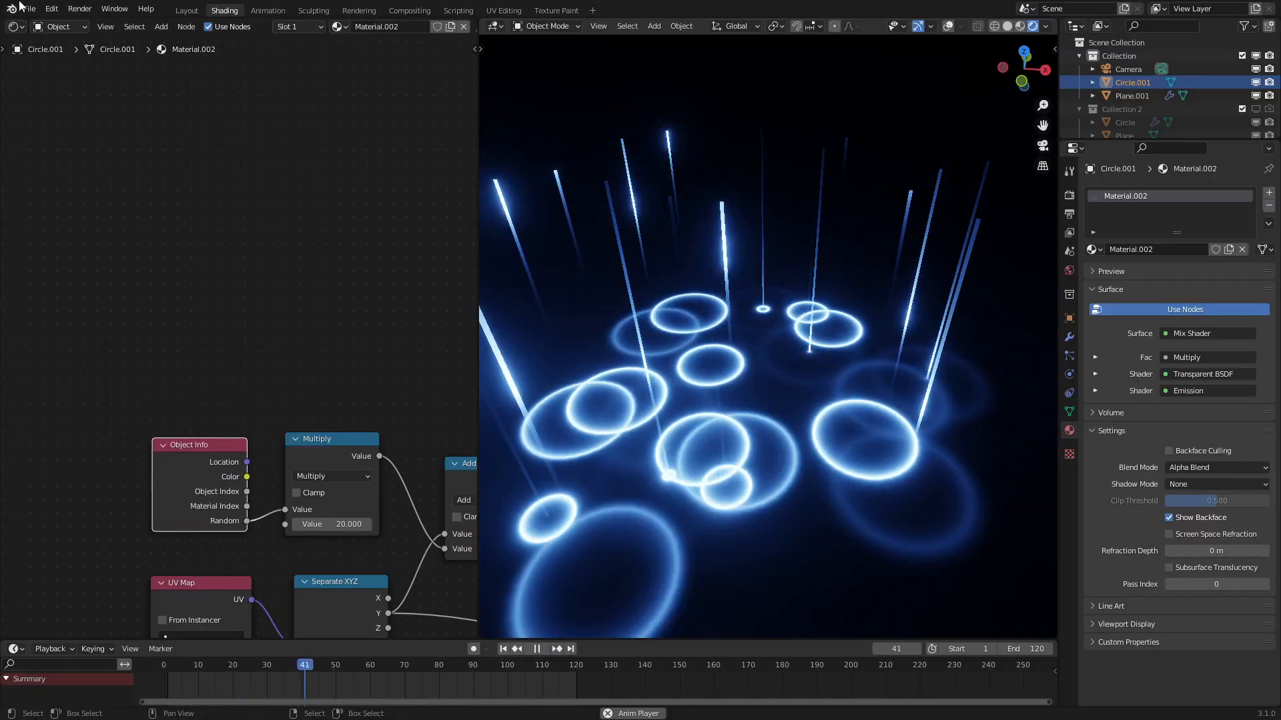
{"action": "left_click", "coordinate": [13, 25]}
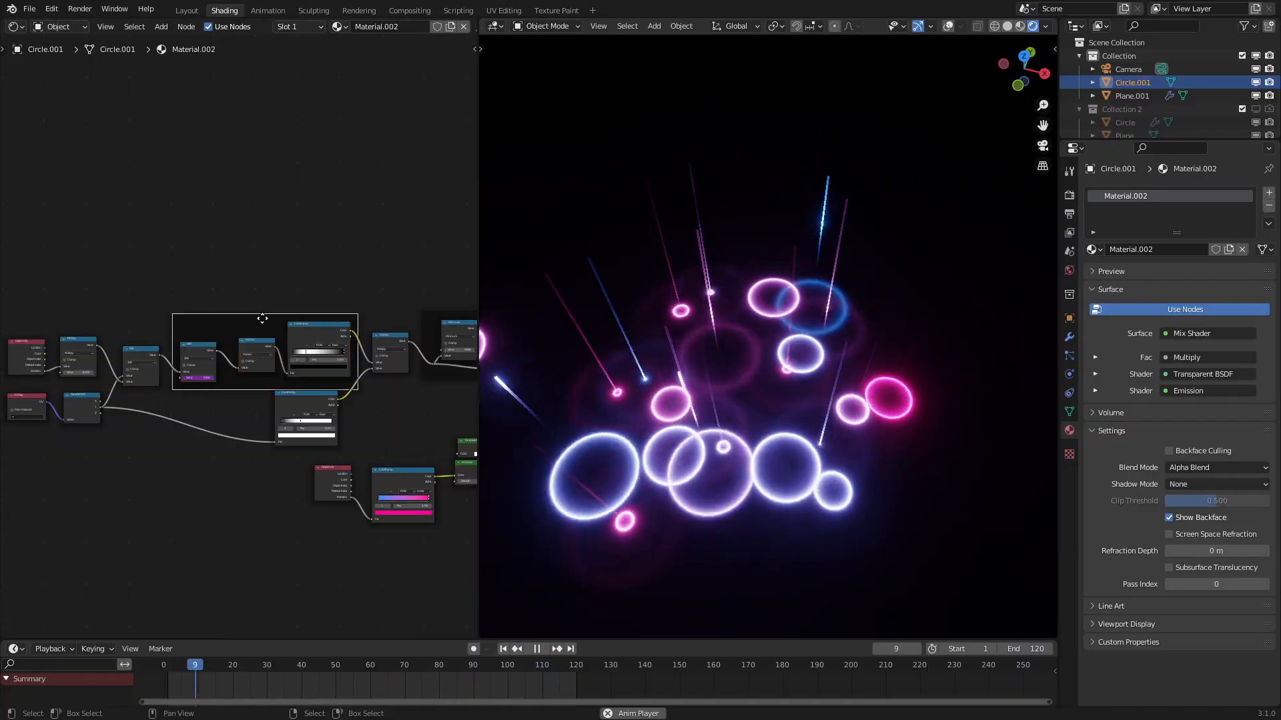
Step: Drive Emission color from Object Info Random through a pink–blue ColorRamp
{"action": "left_click", "coordinate": [537, 648]}
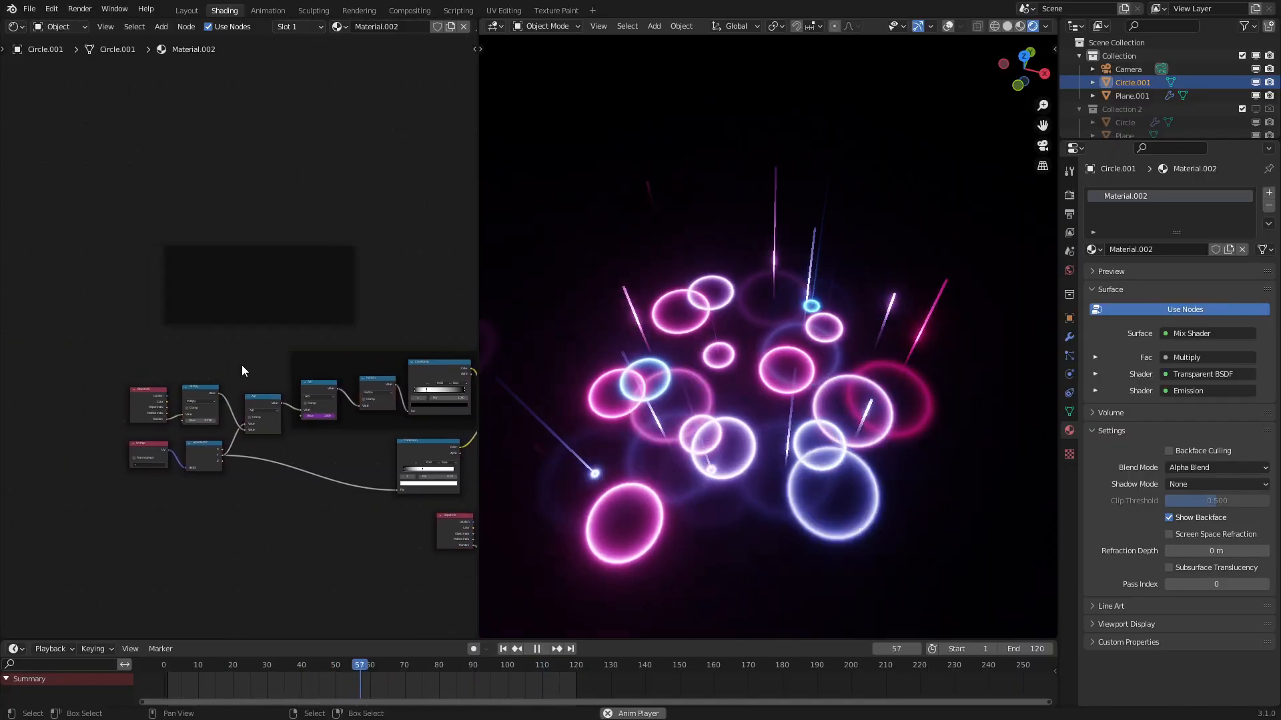